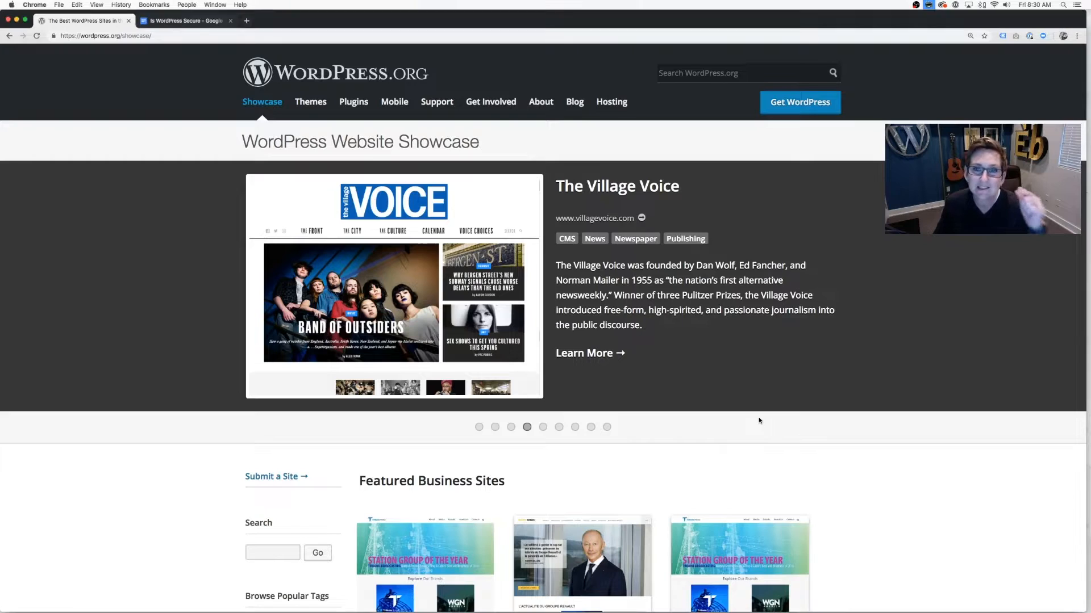
# - Browse the showcase sites tagged Celebrities, then return to the main showcase page
pyautogui.scroll(-3)
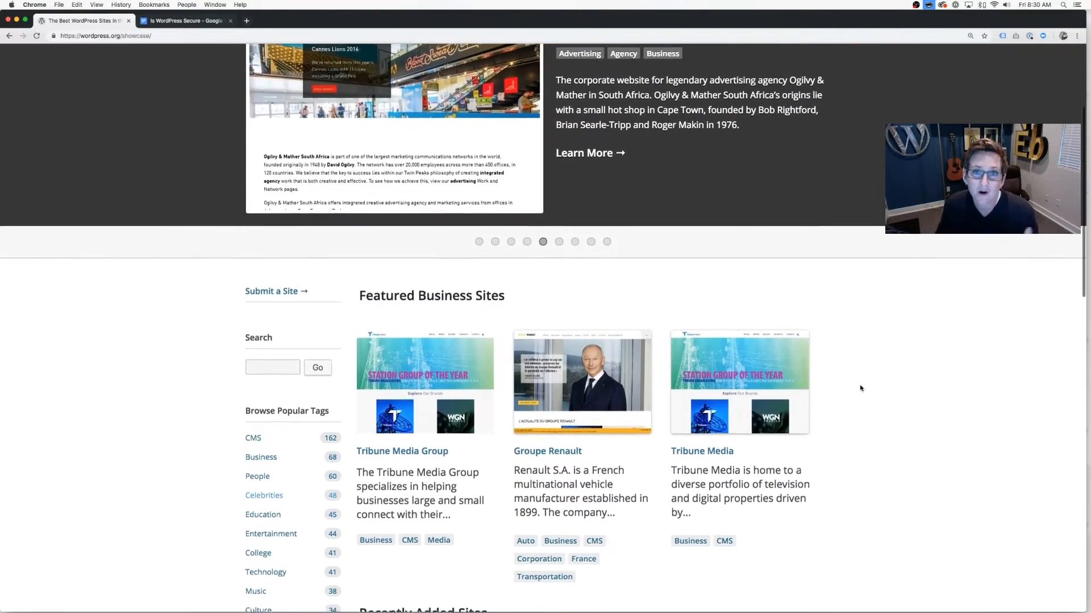
pyautogui.scroll(-3)
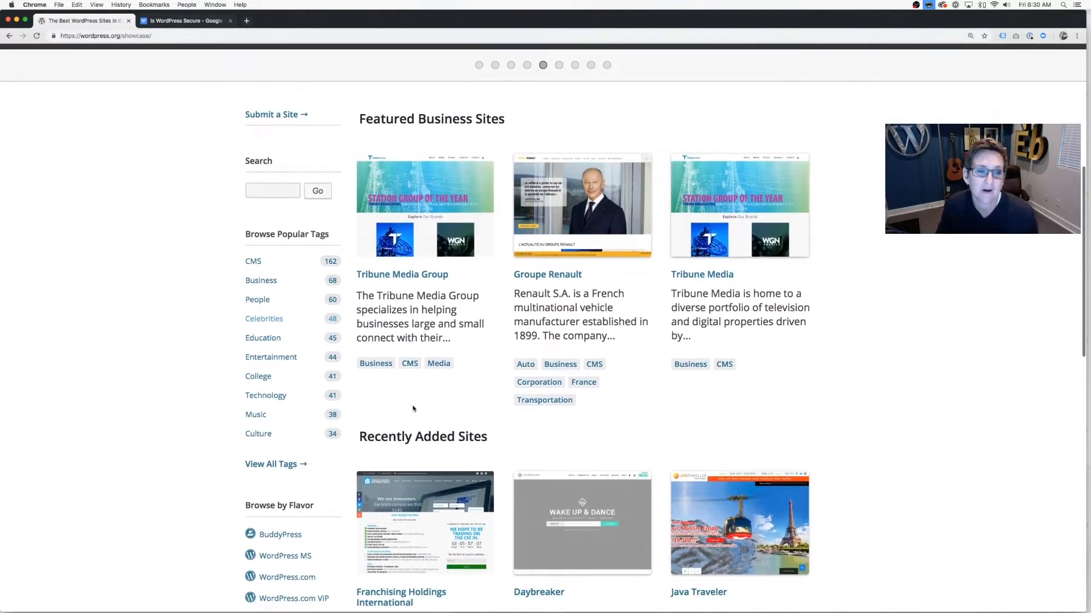
pyautogui.click(264, 319)
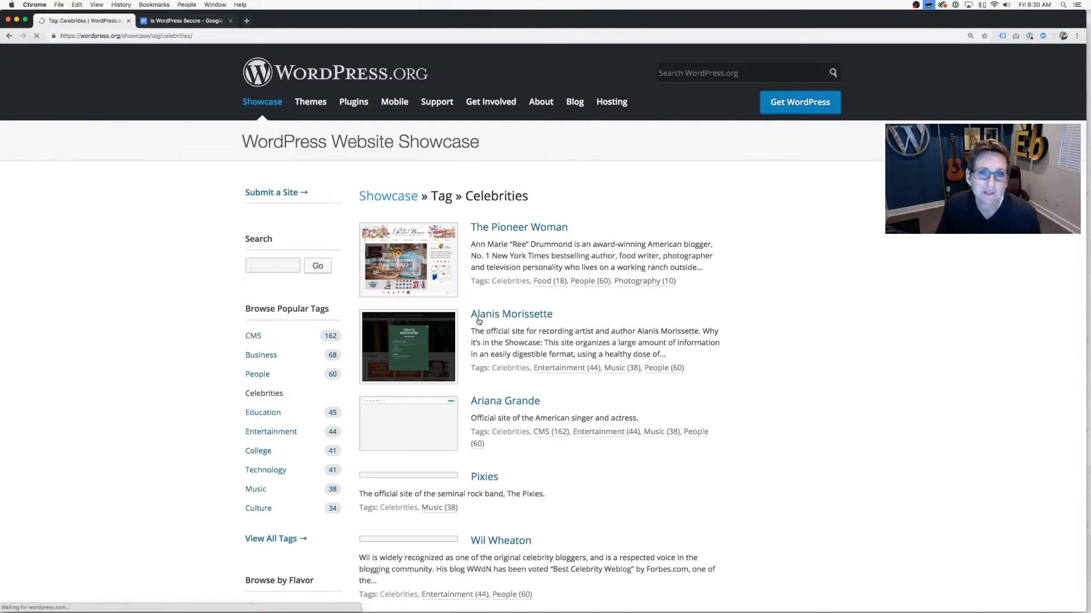
pyautogui.scroll(-3)
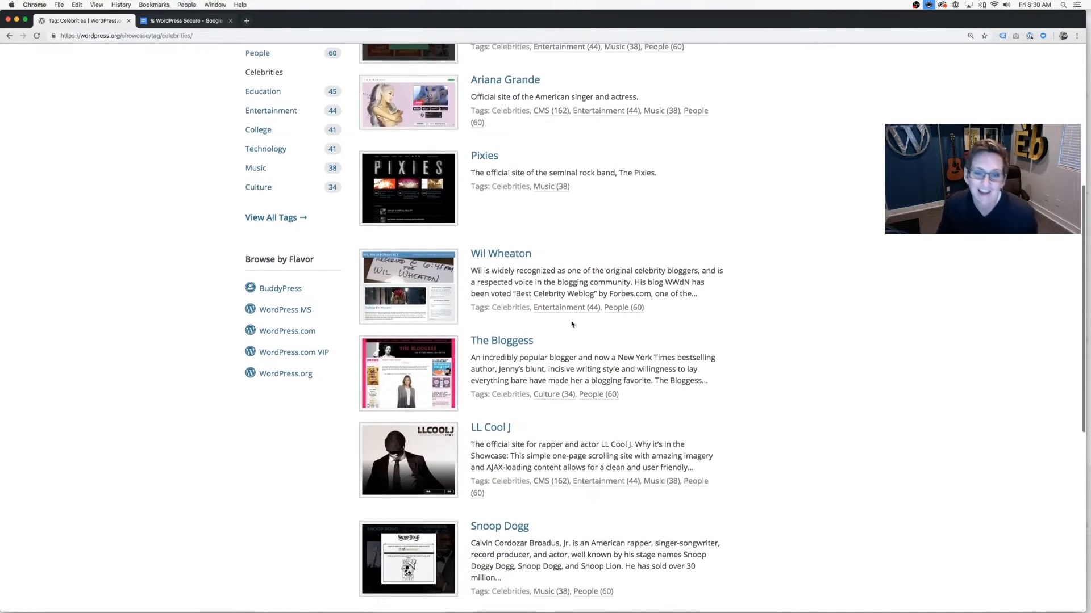
pyautogui.scroll(-3)
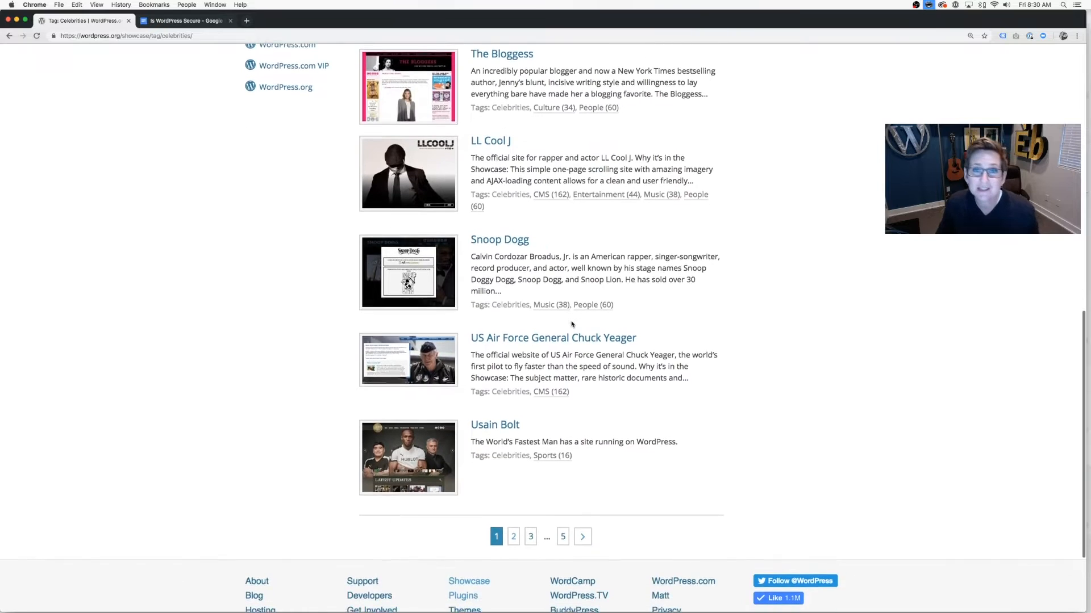
pyautogui.scroll(3)
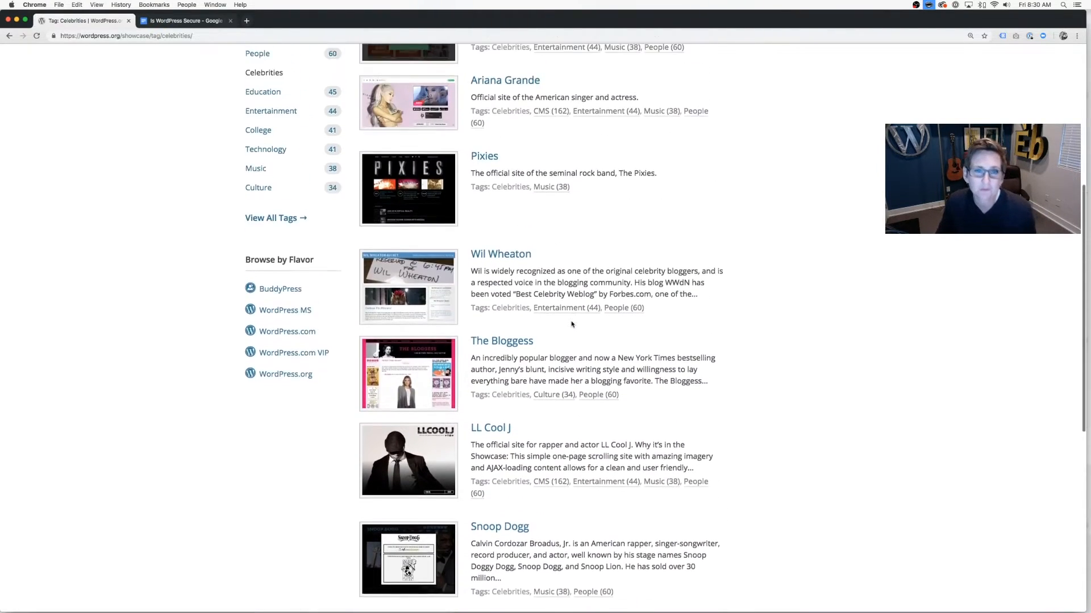
pyautogui.scroll(3)
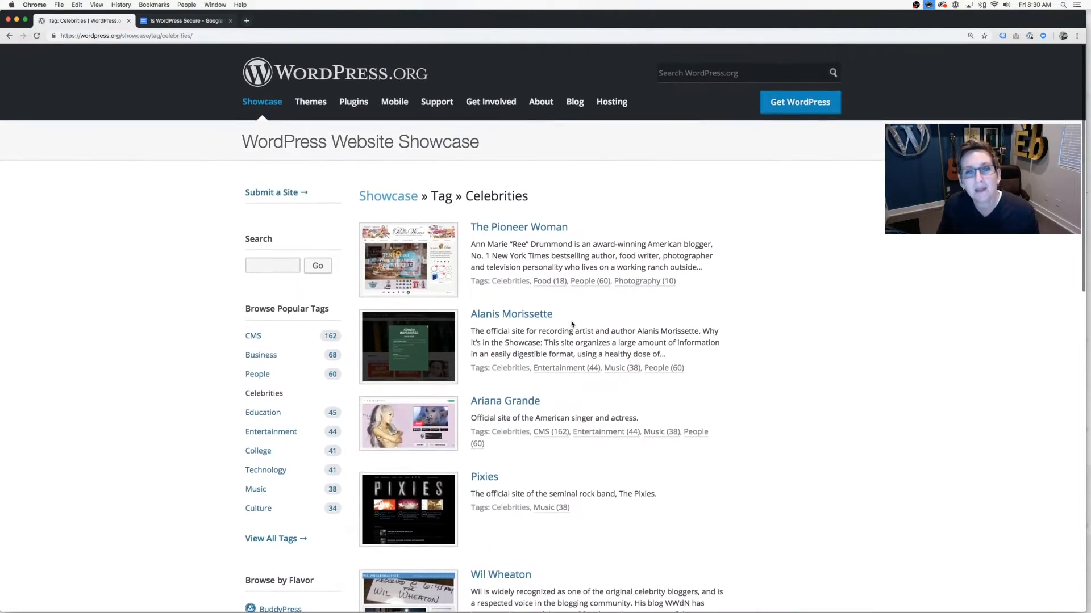
pyautogui.click(262, 102)
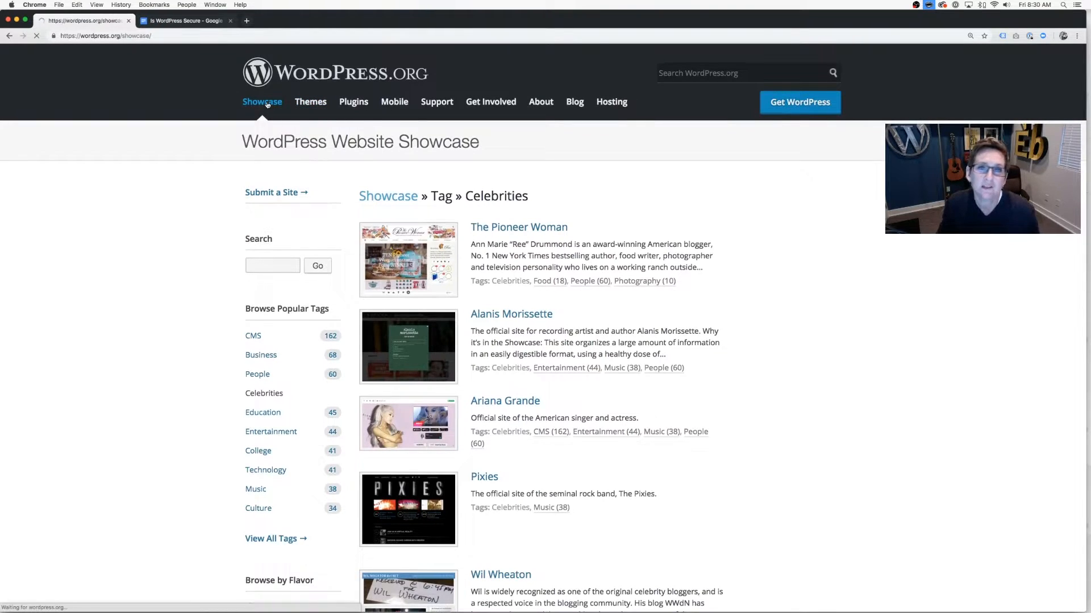
pyautogui.click(263, 101)
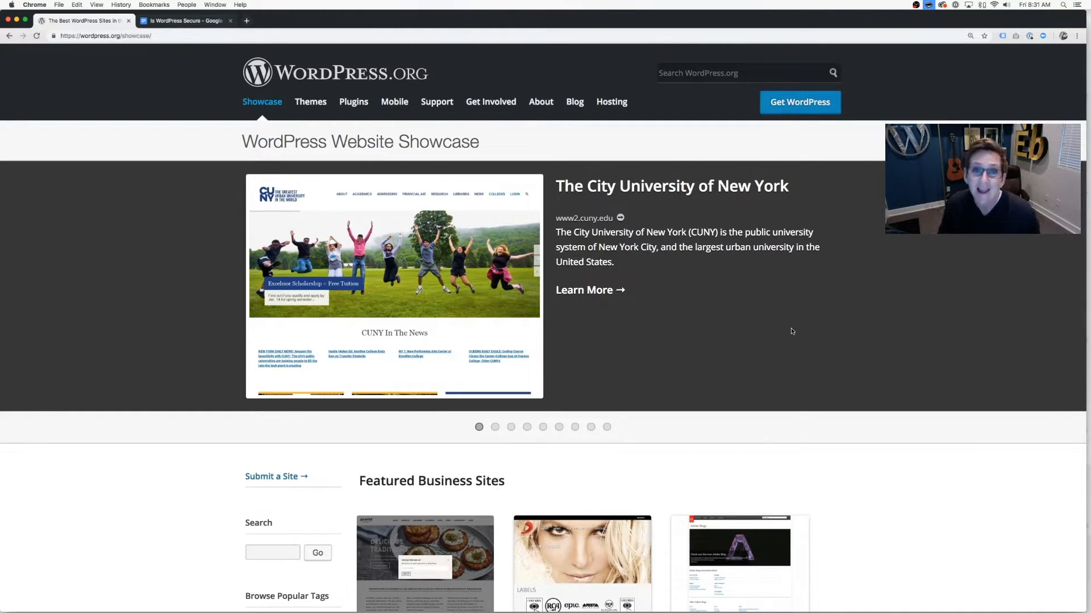
# - Review pending updates: two plugins and the Divi theme have newer versions
pyautogui.click(495, 427)
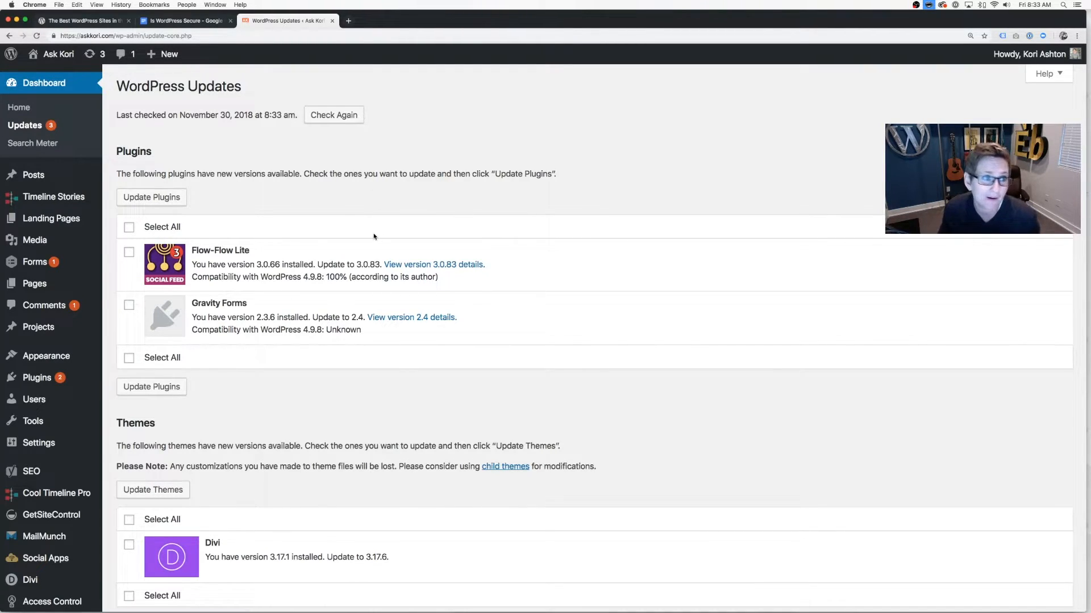
pyautogui.moveTo(33, 143)
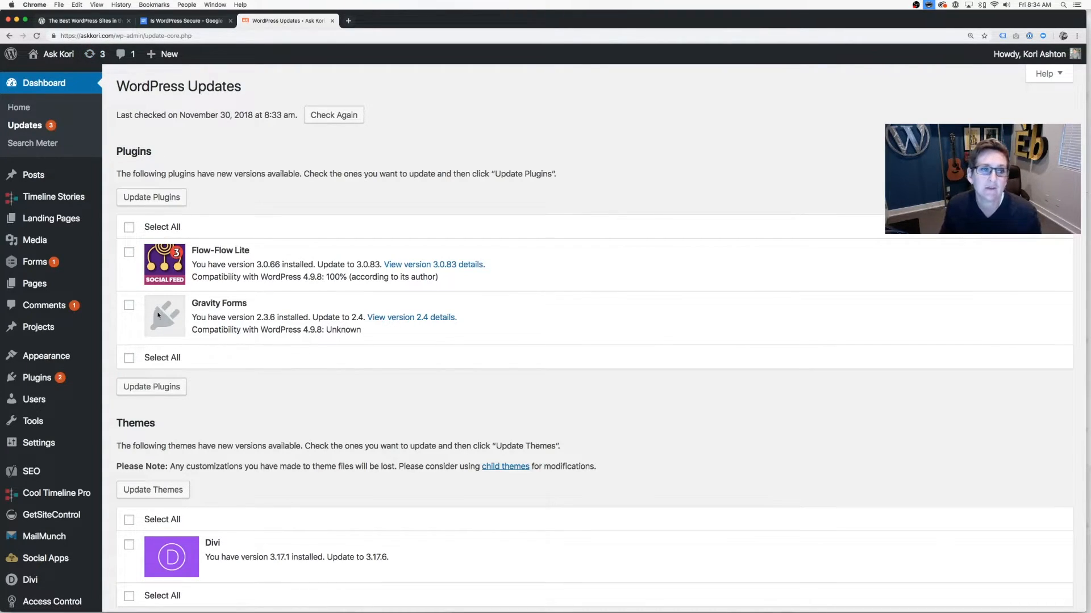
pyautogui.scroll(-3)
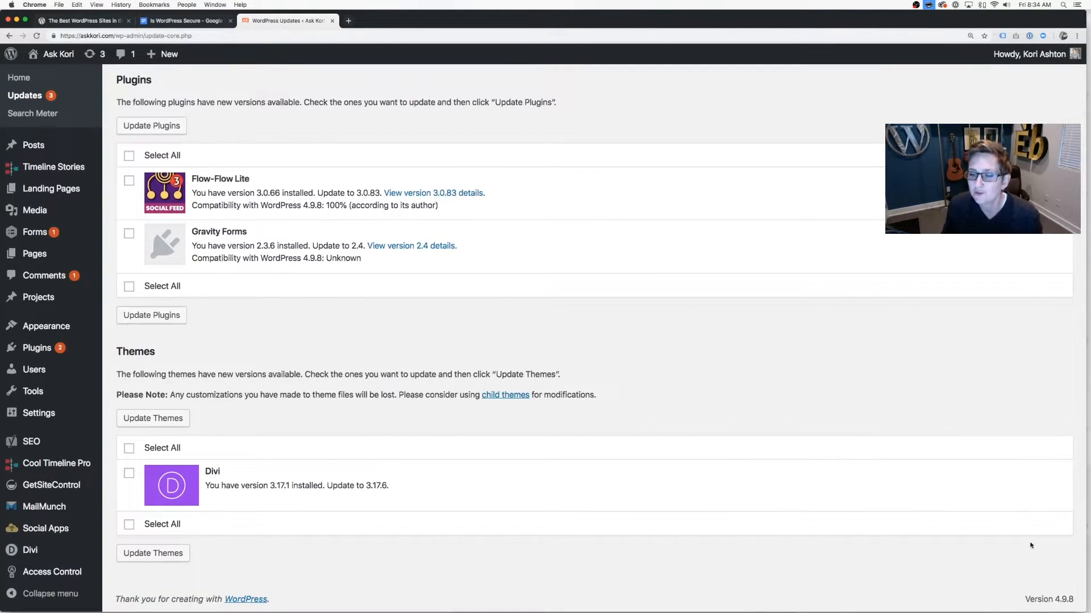
pyautogui.moveTo(880, 517)
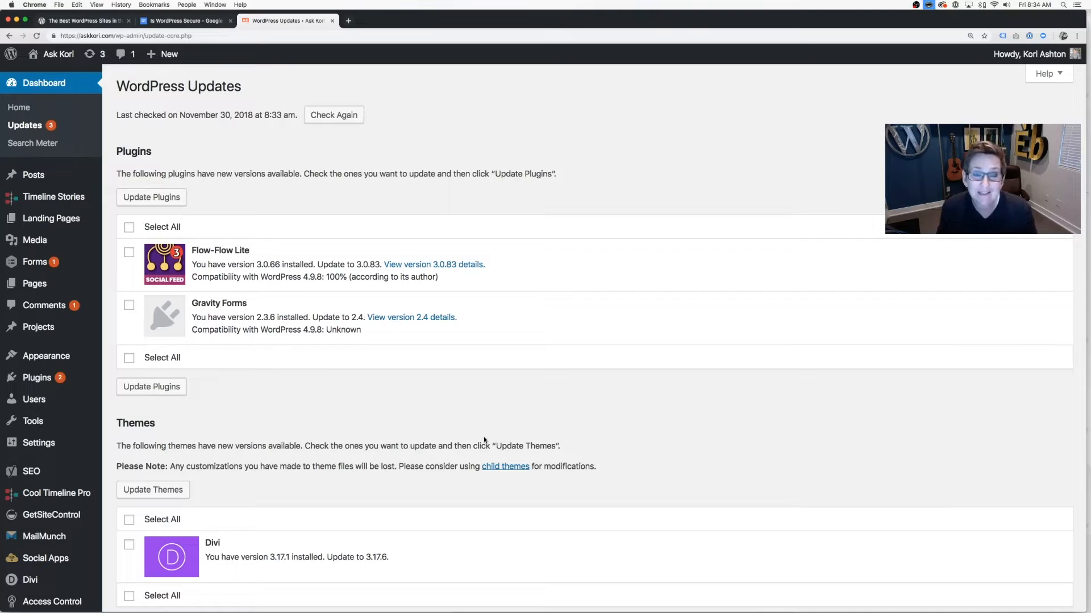
pyautogui.scroll(-3)
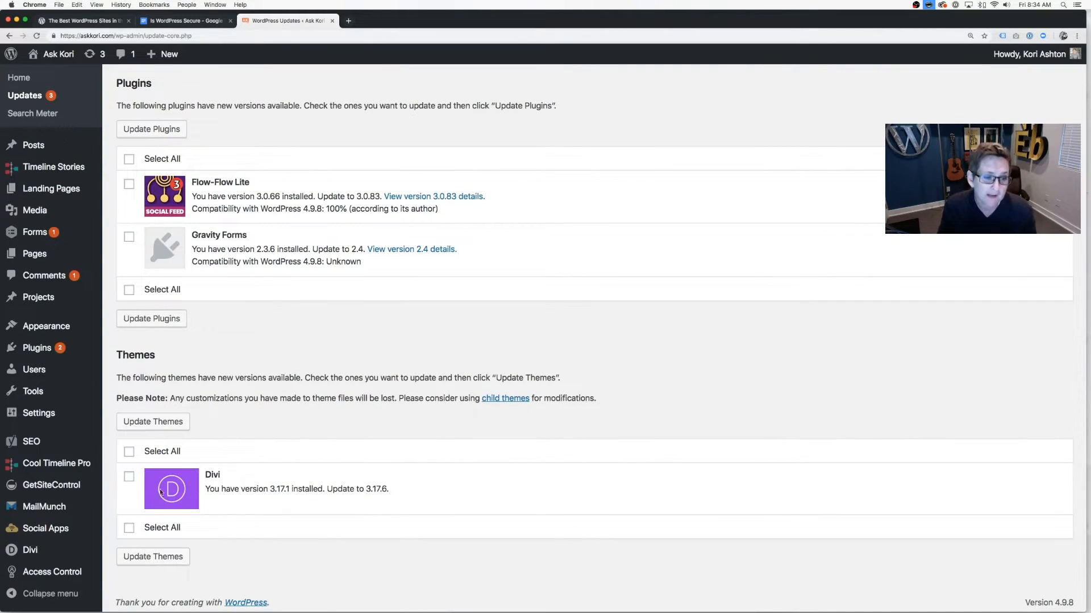
# - View the active Divi theme's details under Appearance > Themes, noting its available update
pyautogui.click(46, 325)
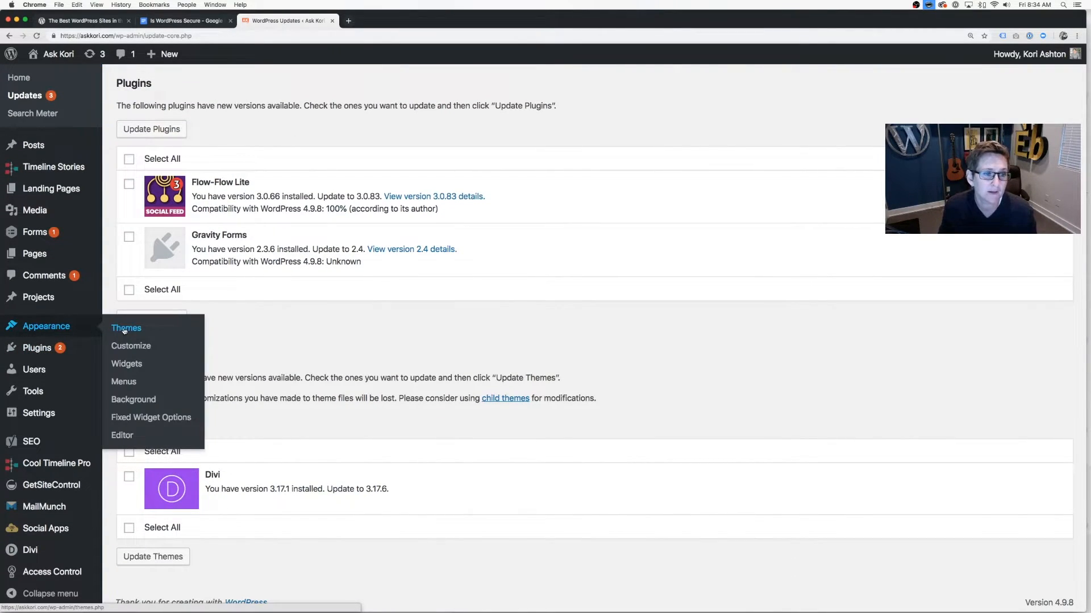
pyautogui.click(126, 328)
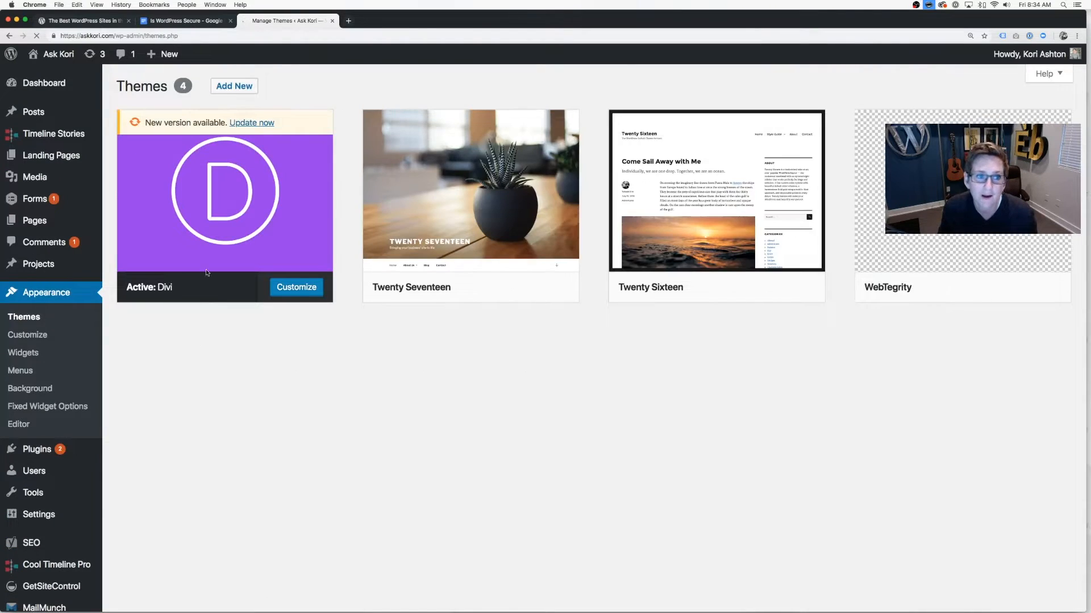
pyautogui.click(224, 201)
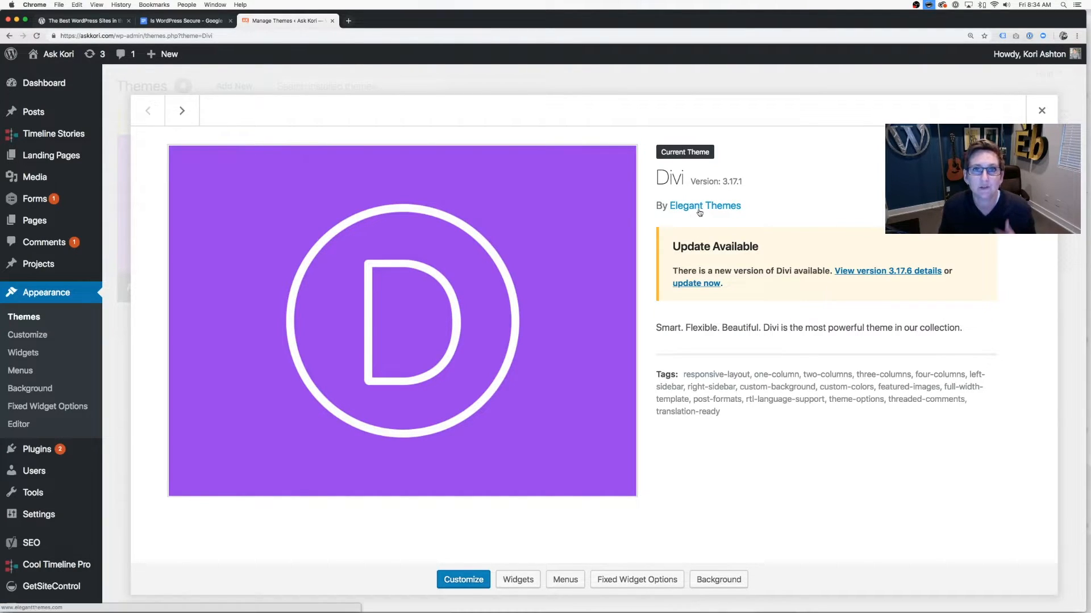
pyautogui.click(1040, 109)
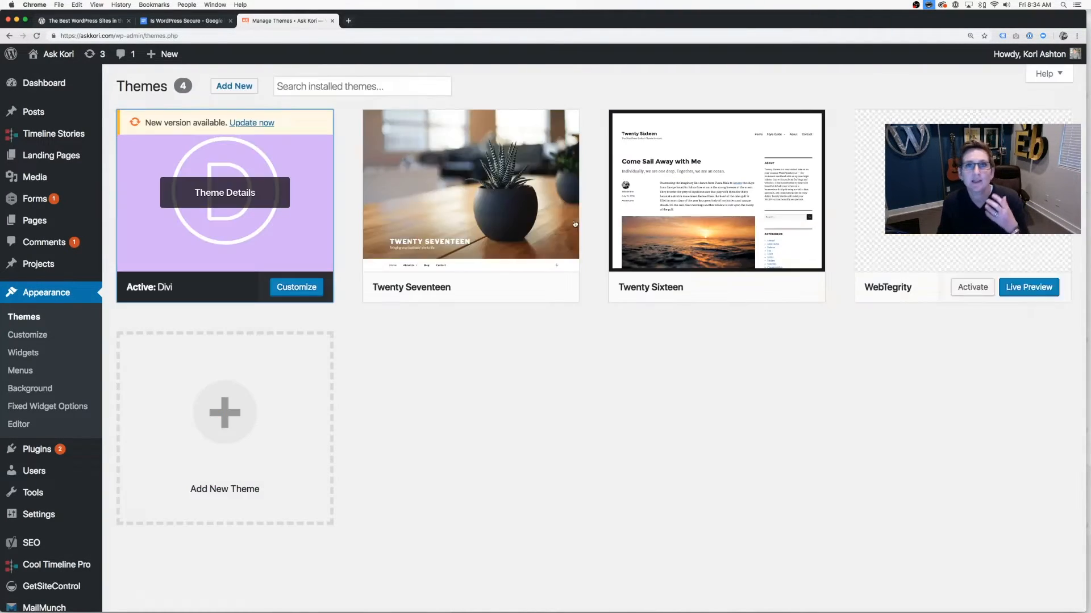
pyautogui.moveTo(511, 307)
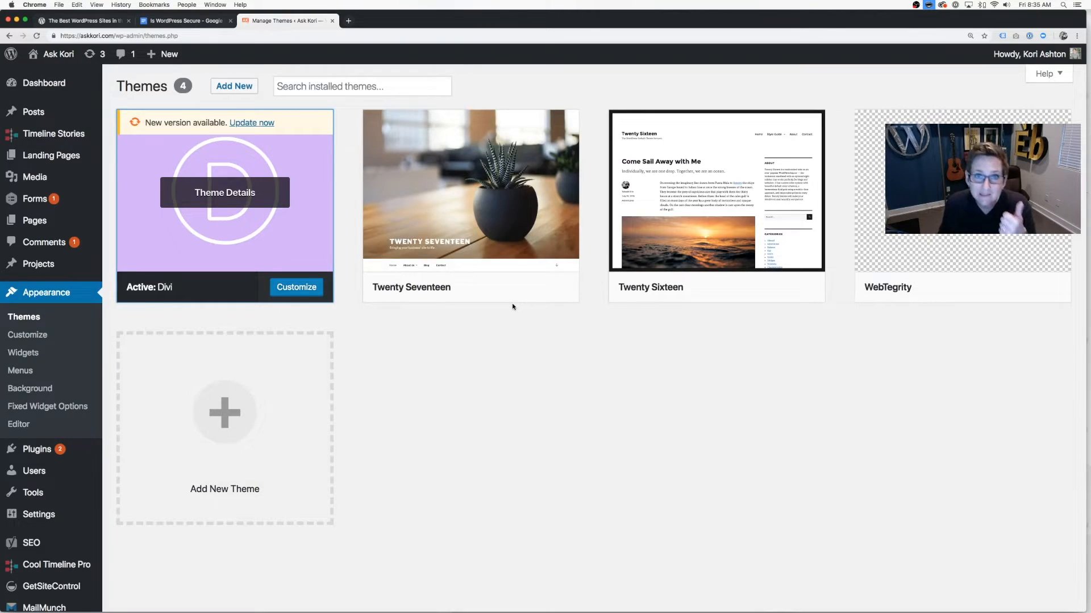
pyautogui.moveTo(470, 188)
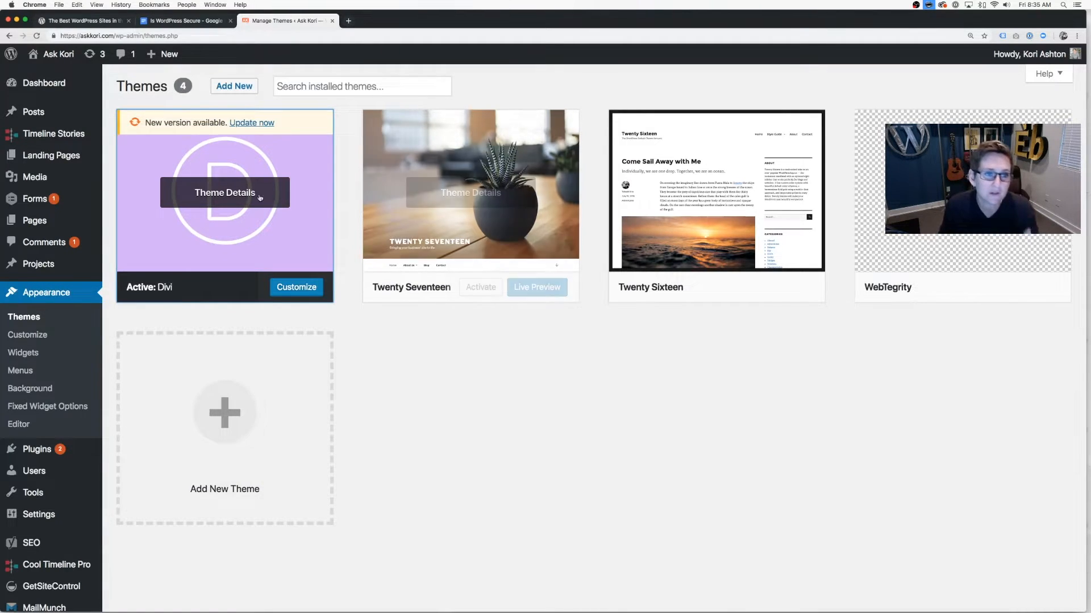
pyautogui.click(224, 193)
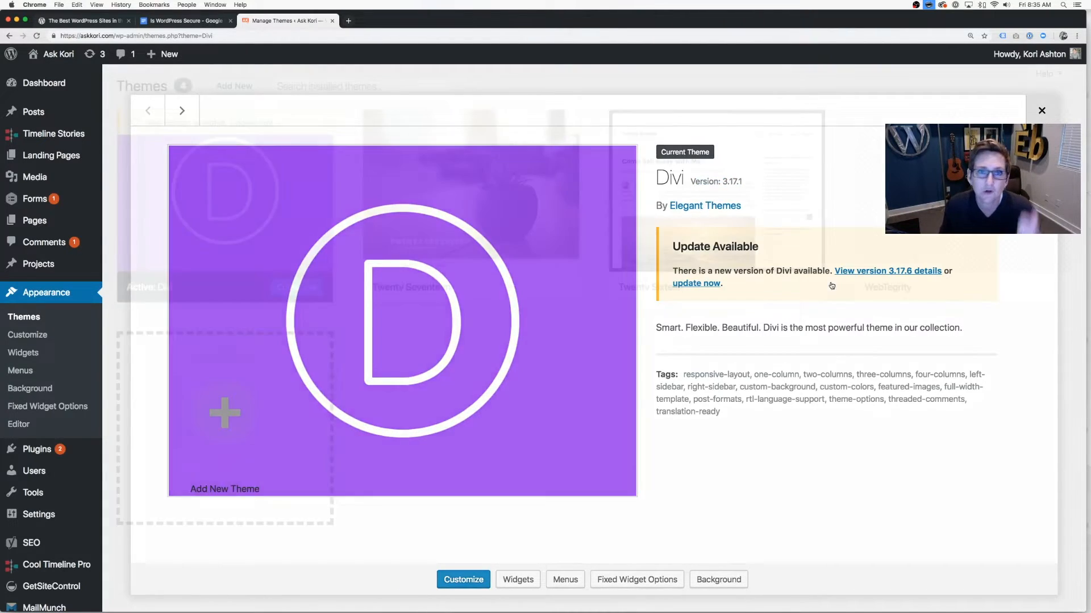
pyautogui.click(1041, 110)
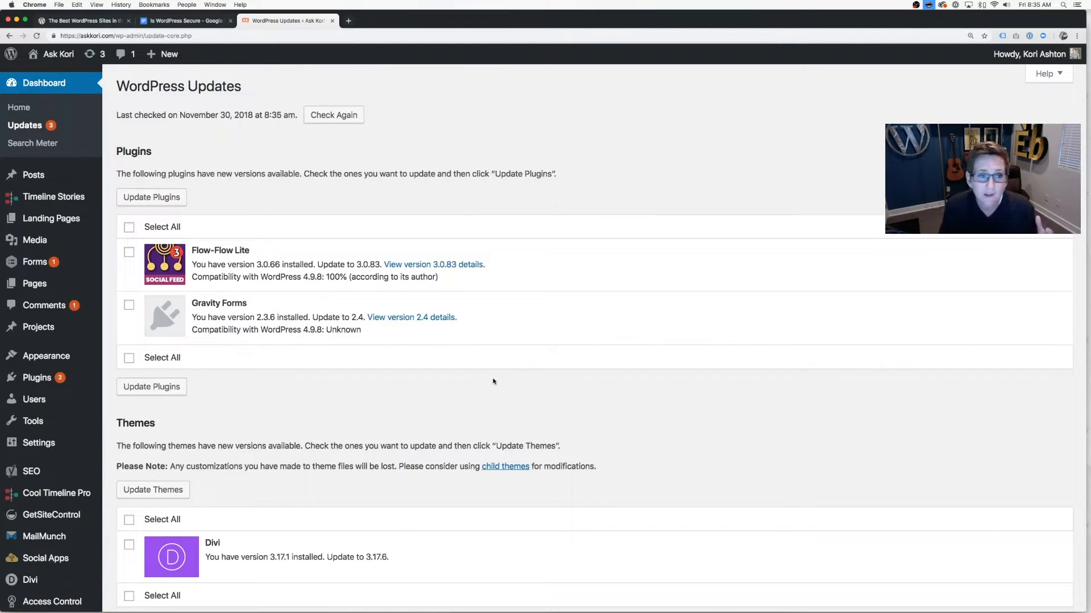
pyautogui.moveTo(291, 300)
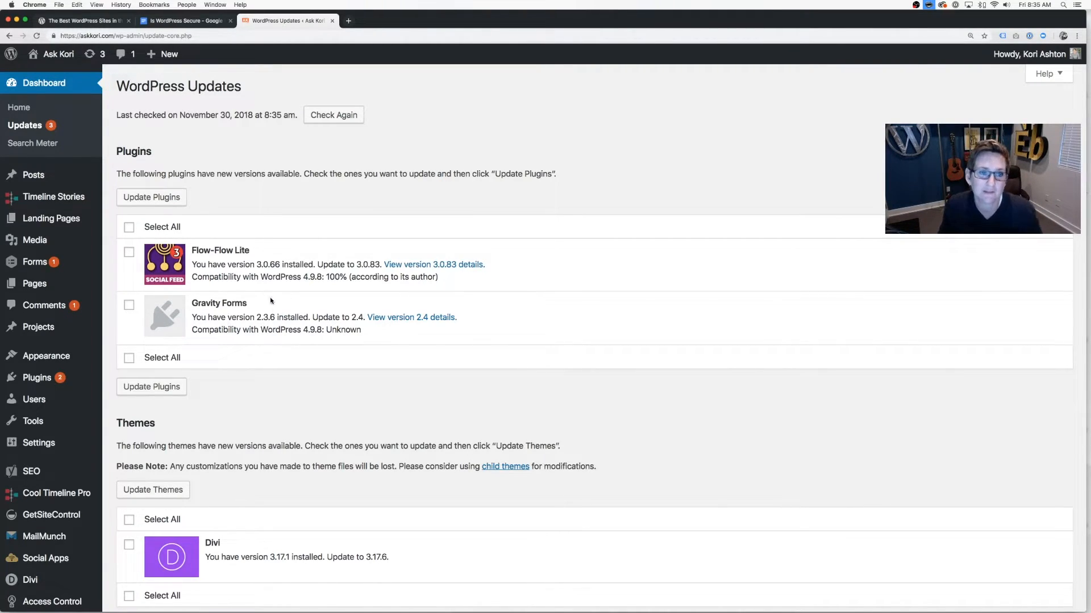
pyautogui.moveTo(281, 344)
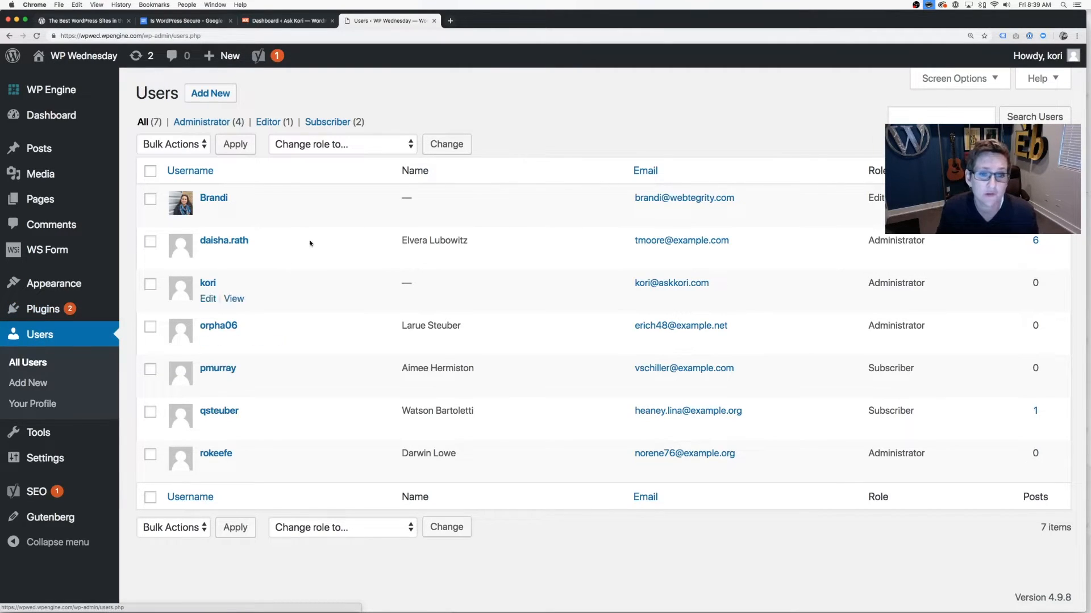
pyautogui.moveTo(300, 411)
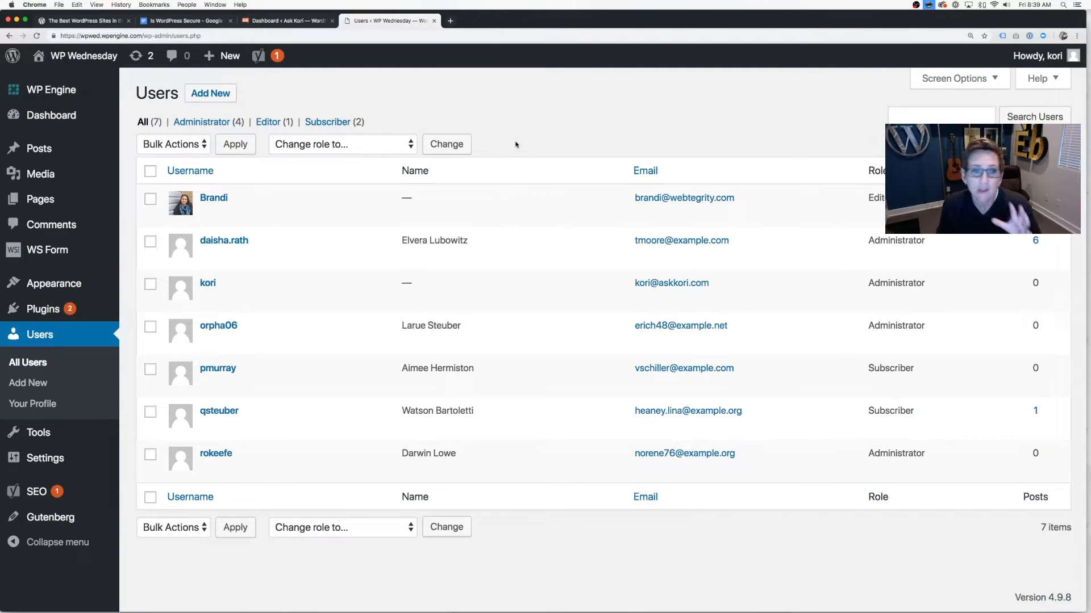
pyautogui.moveTo(217, 325)
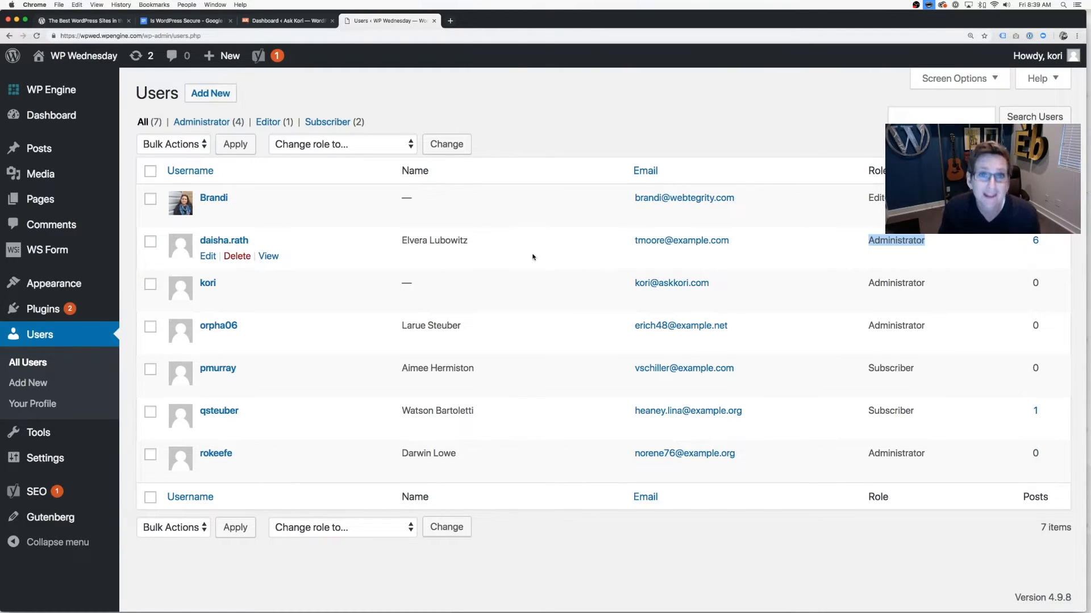
pyautogui.moveTo(550, 257)
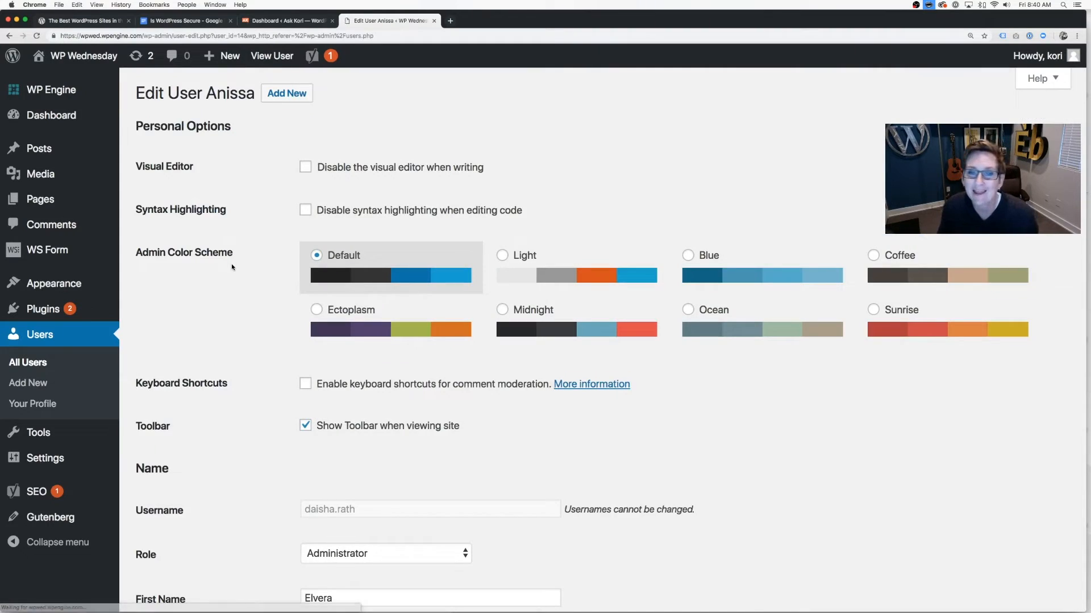
pyautogui.scroll(-3)
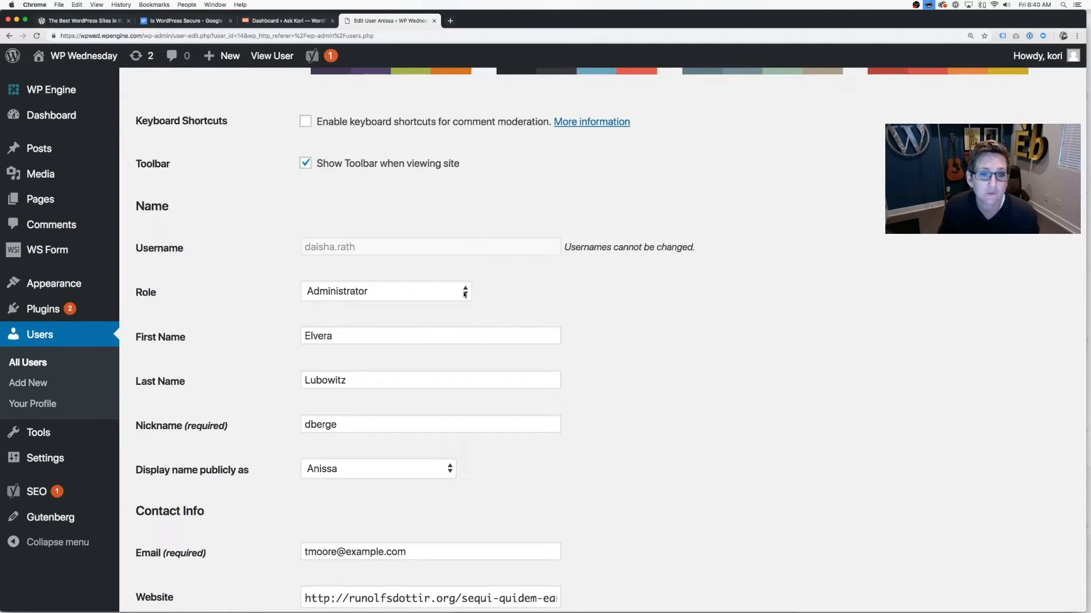
pyautogui.click(384, 291)
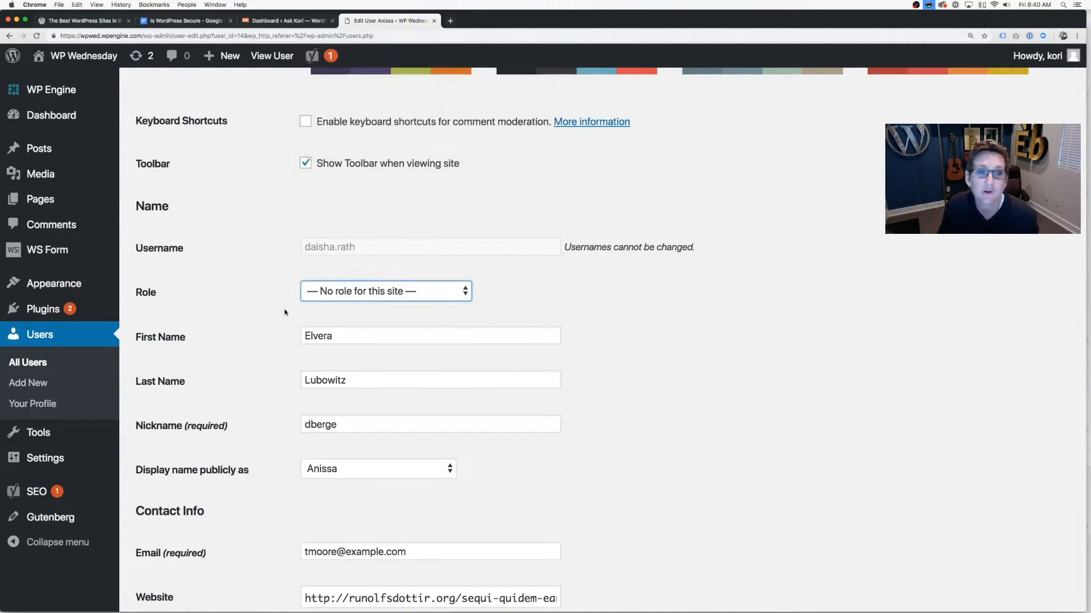
pyautogui.scroll(-3)
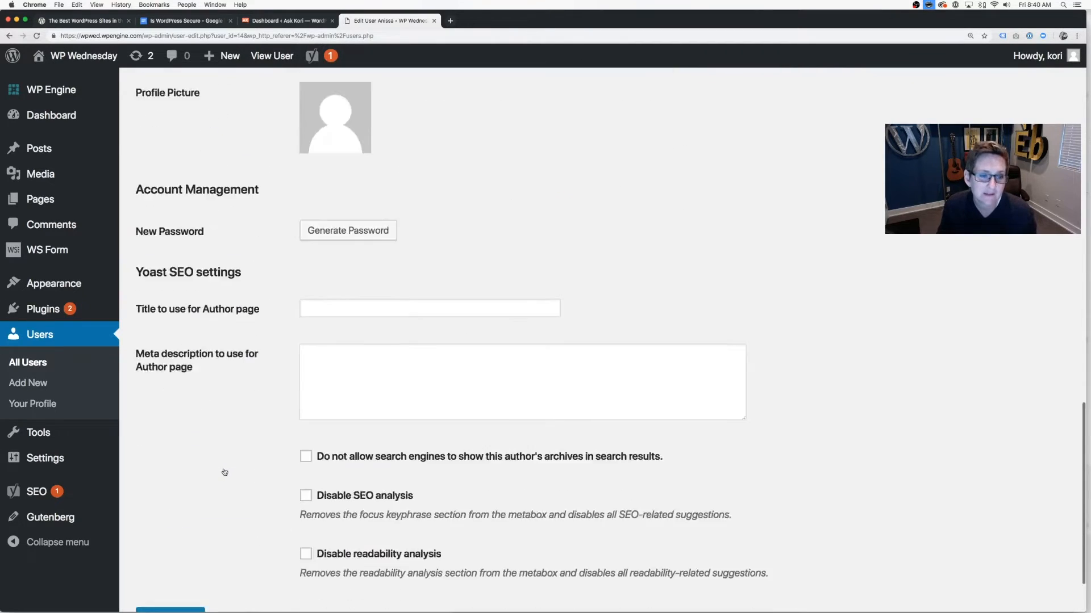
pyautogui.scroll(-3)
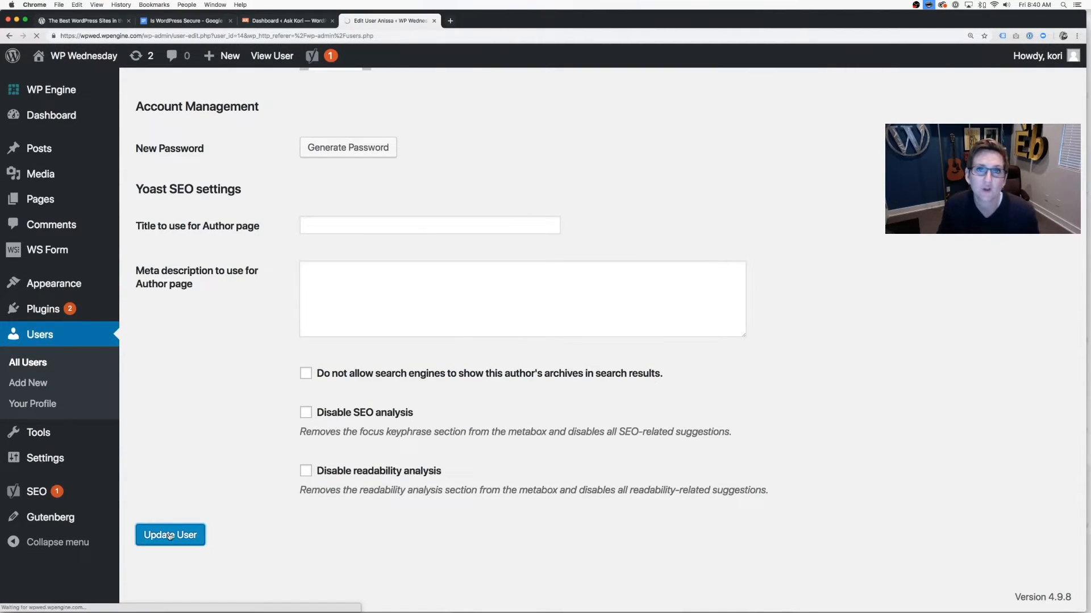
pyautogui.click(170, 535)
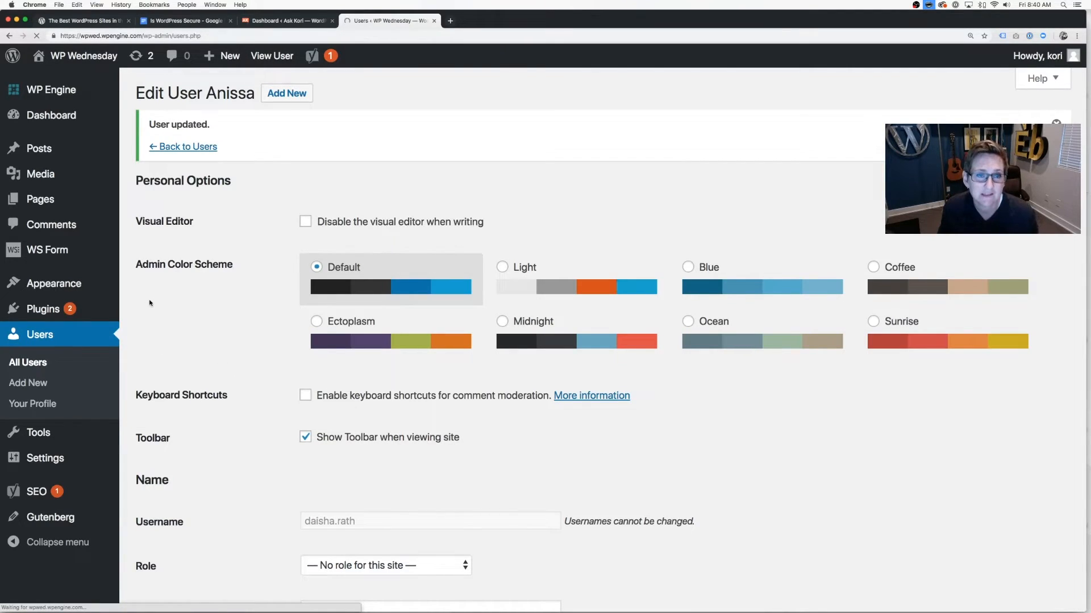
pyautogui.click(183, 146)
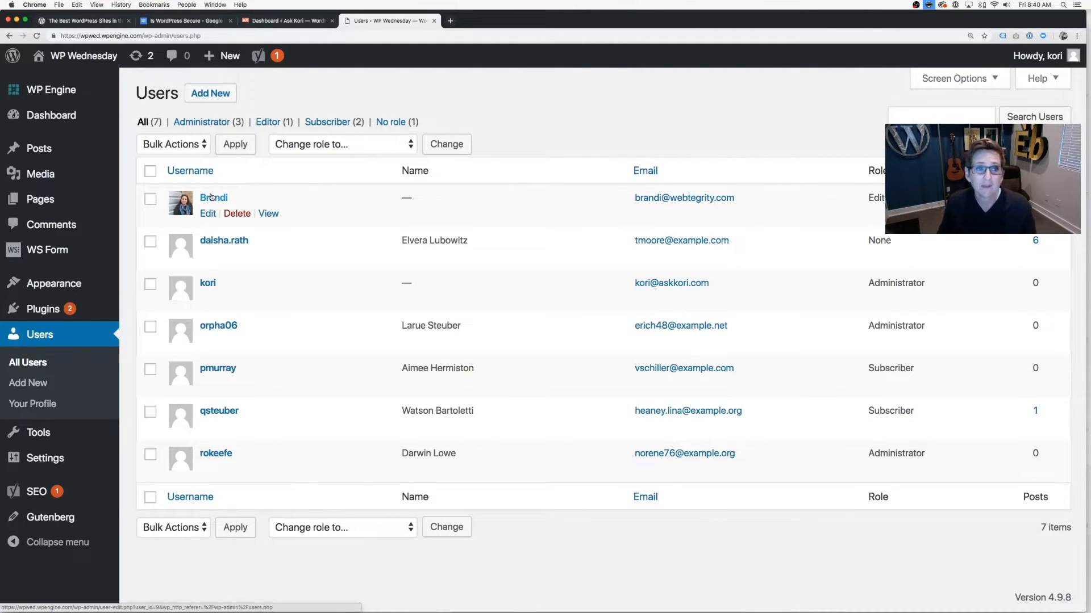
pyautogui.moveTo(207, 282)
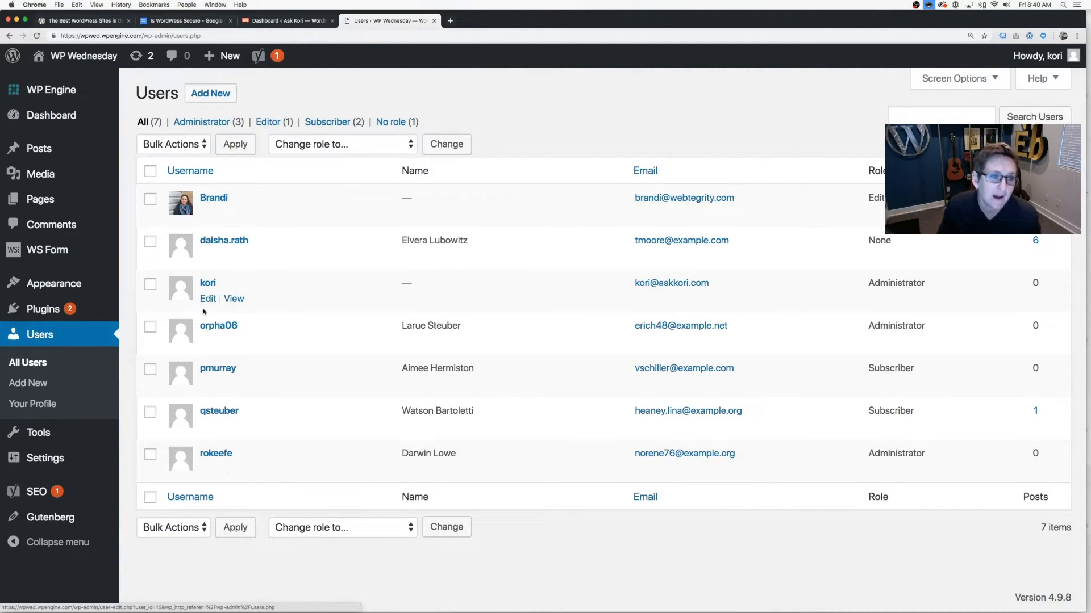
pyautogui.moveTo(515, 244)
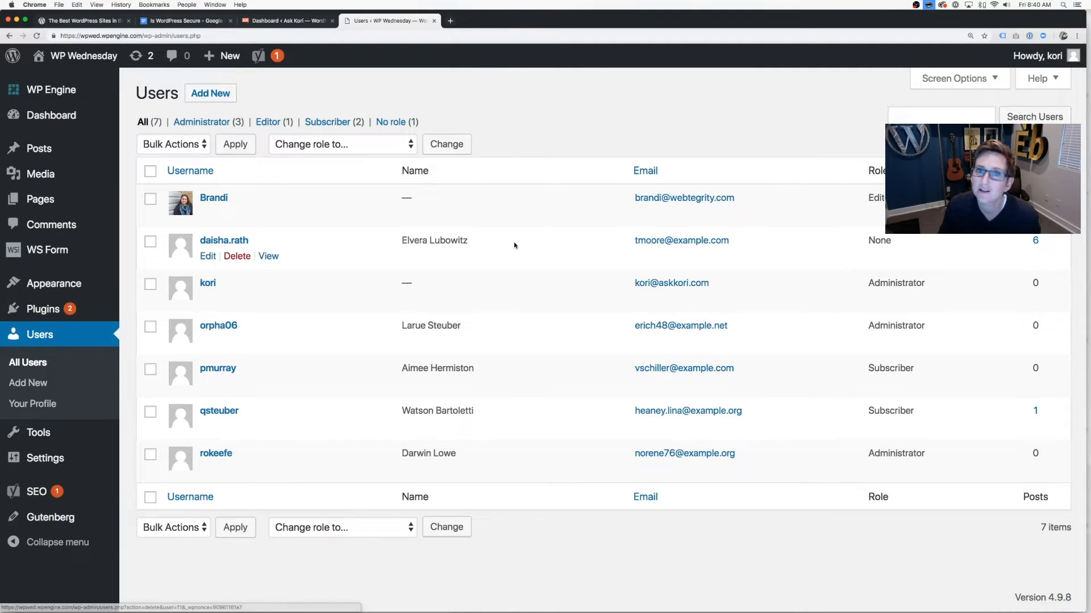
pyautogui.moveTo(568, 101)
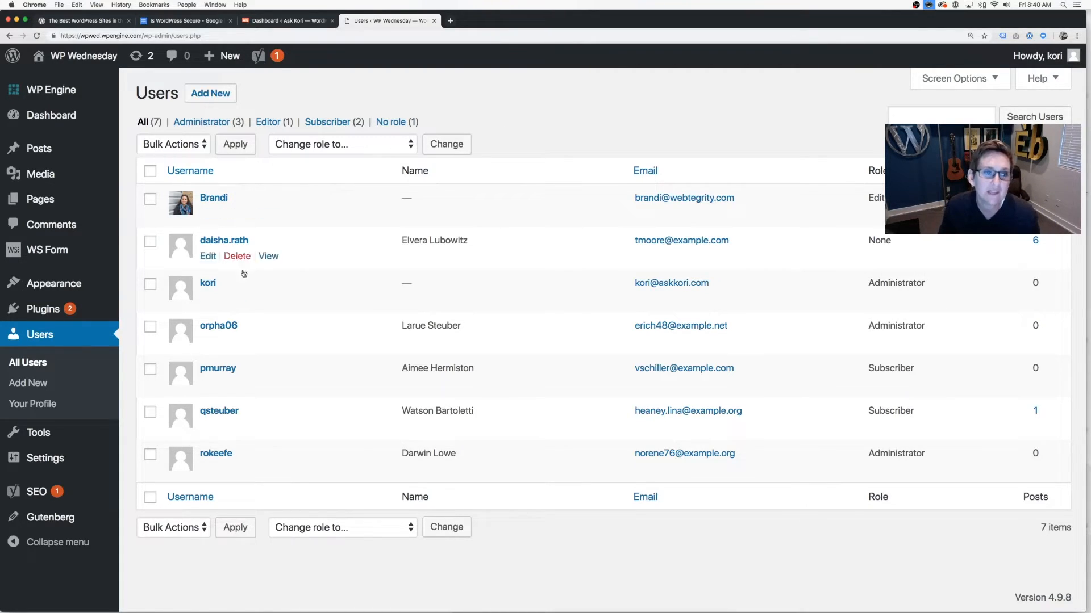
pyautogui.moveTo(550, 114)
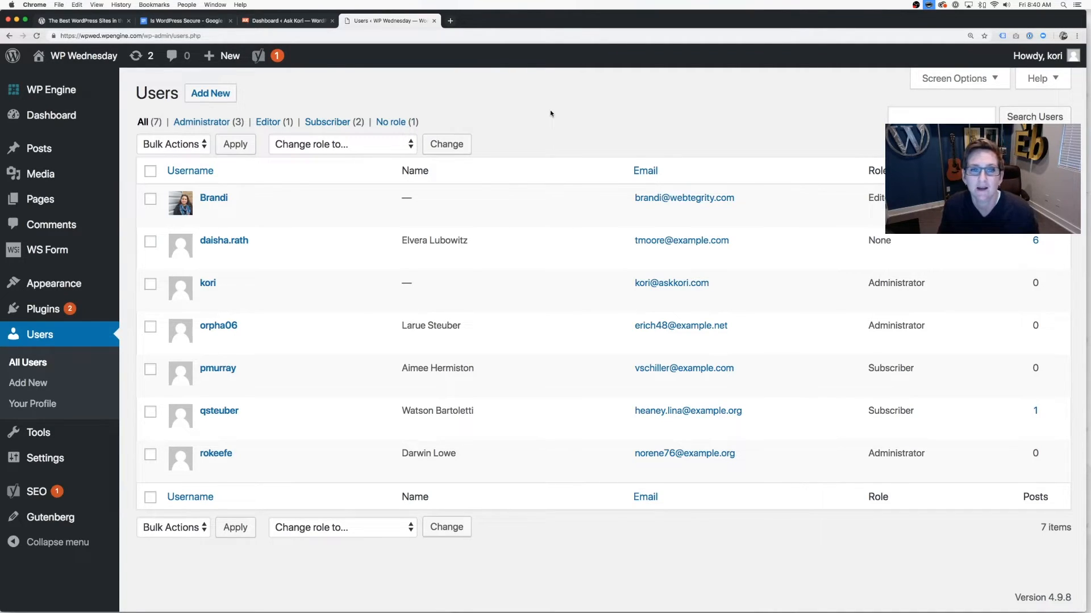
pyautogui.moveTo(218, 326)
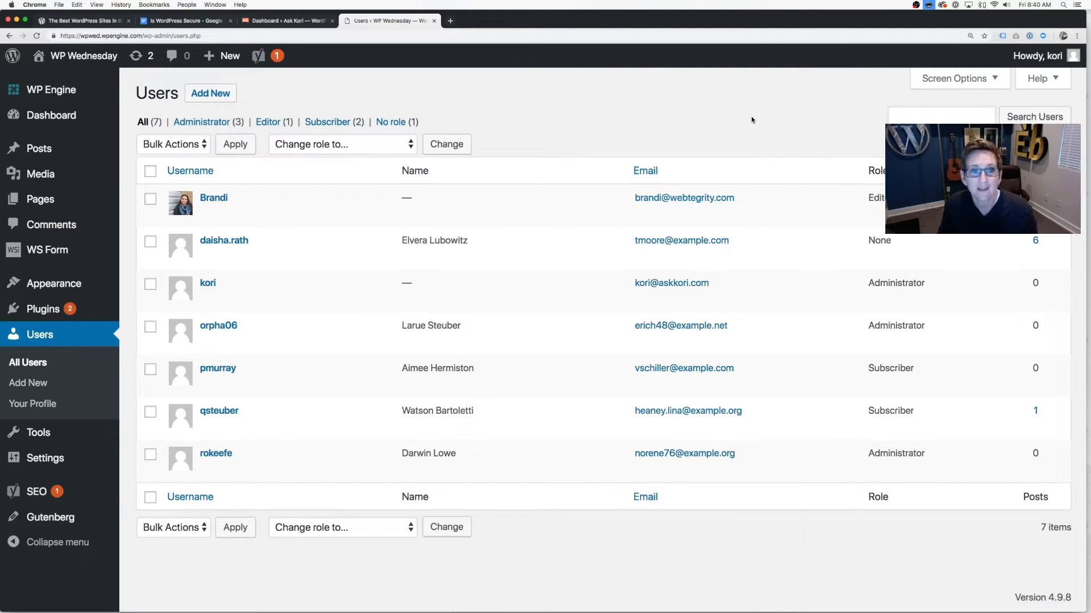
pyautogui.moveTo(825, 134)
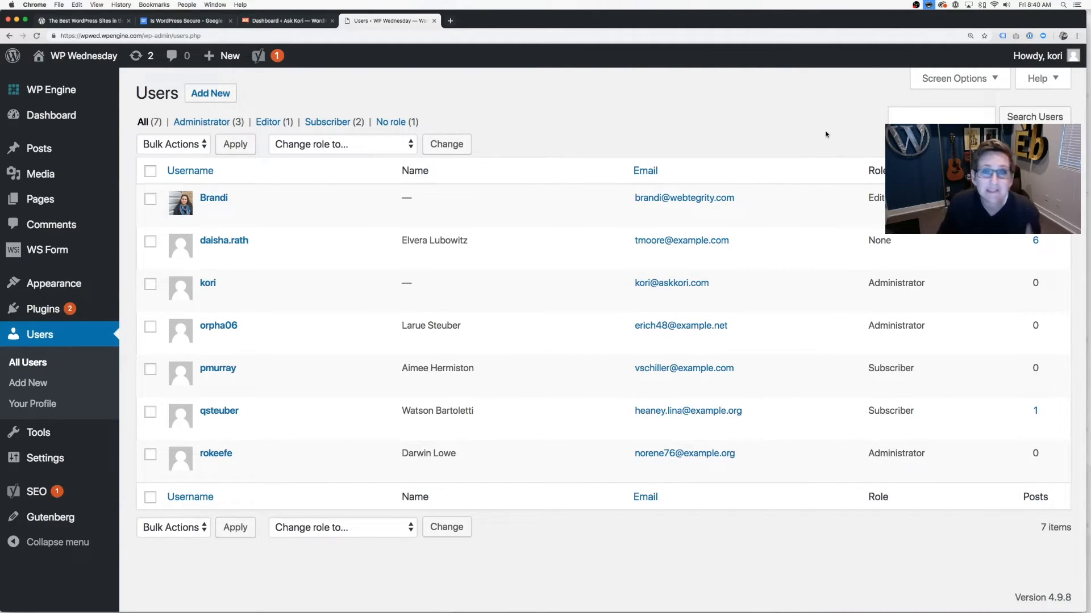
pyautogui.moveTo(634, 121)
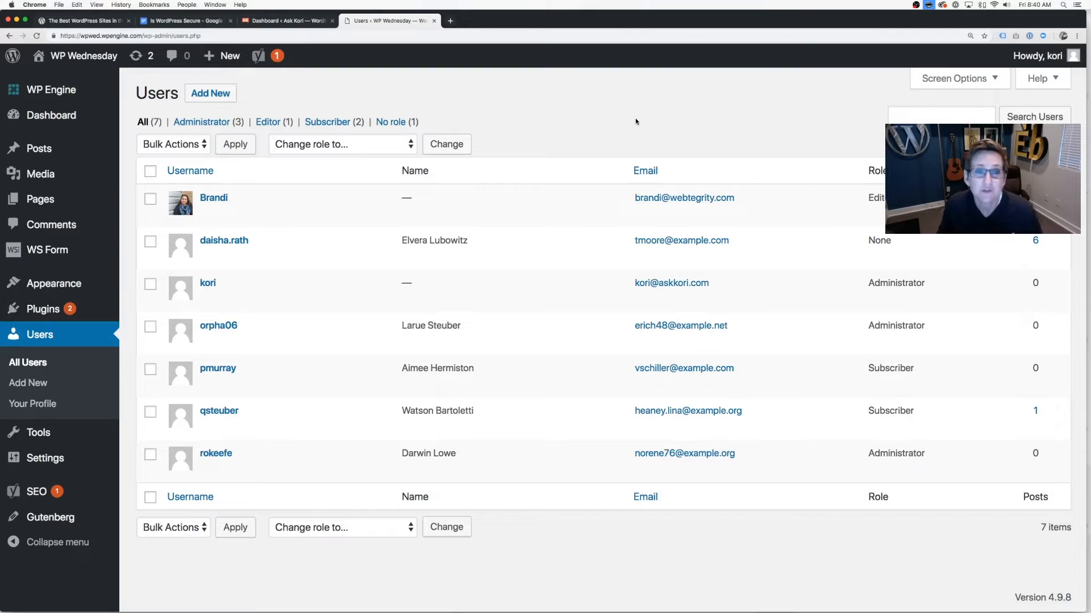
pyautogui.moveTo(218, 325)
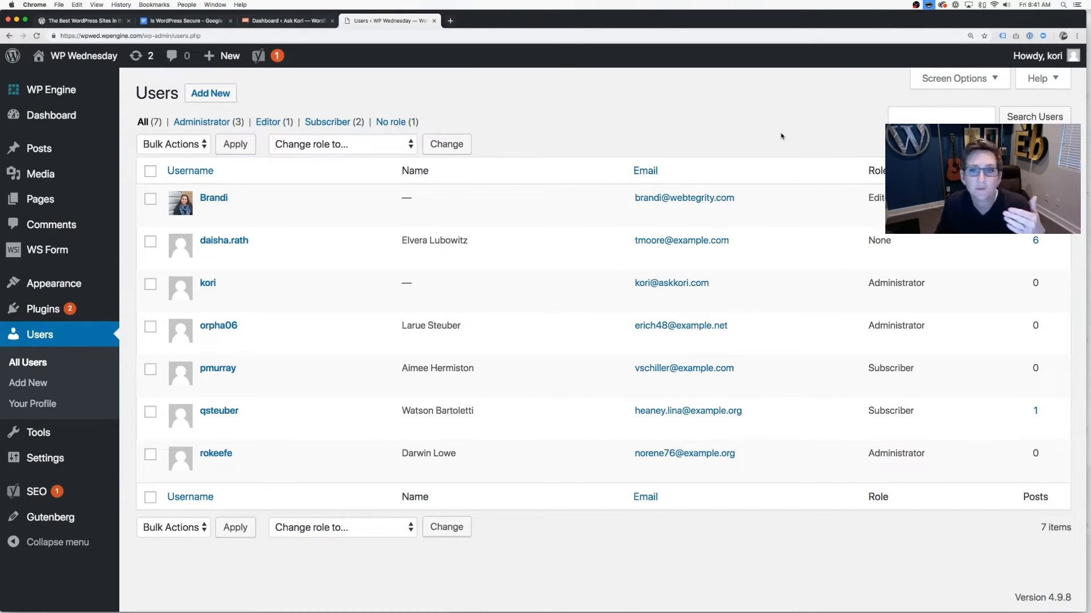
pyautogui.moveTo(784, 163)
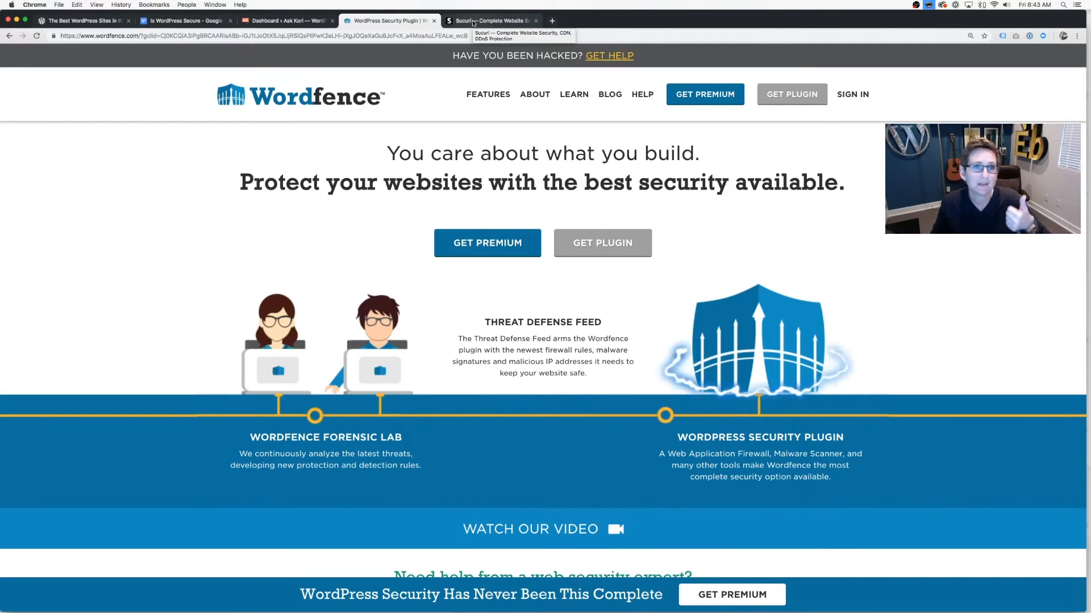
# - View the Sucuri security site, then the Pressable WordPress hosting homepage
pyautogui.click(490, 21)
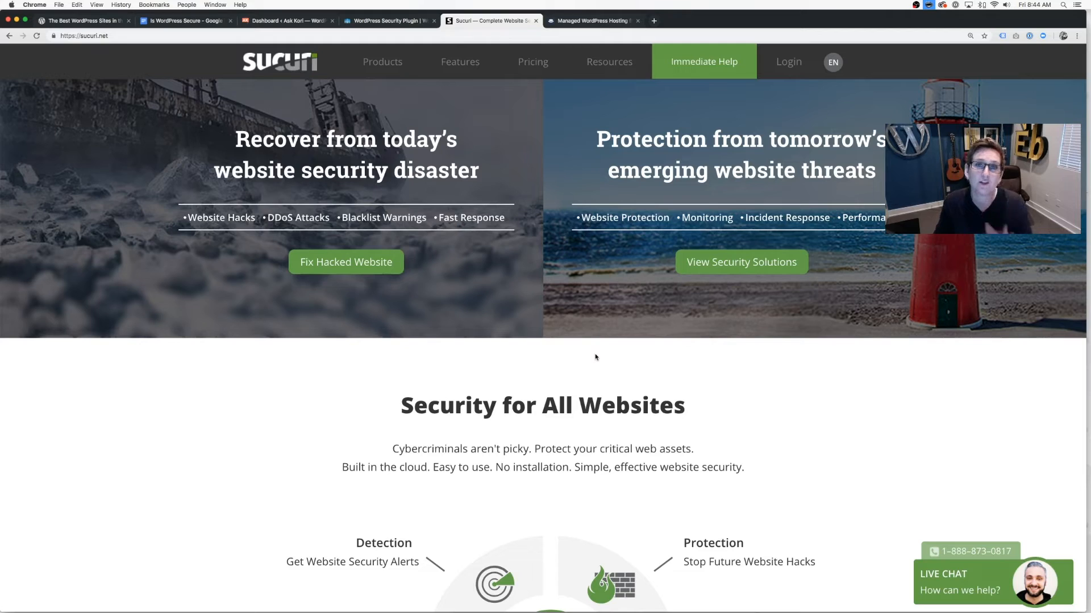
pyautogui.click(592, 21)
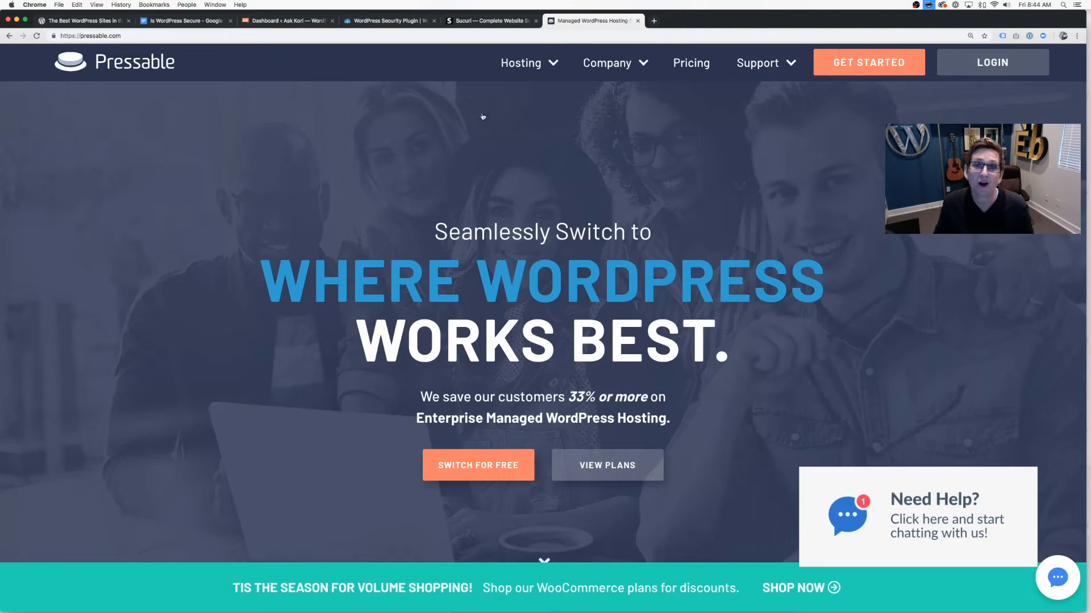
pyautogui.moveTo(732, 216)
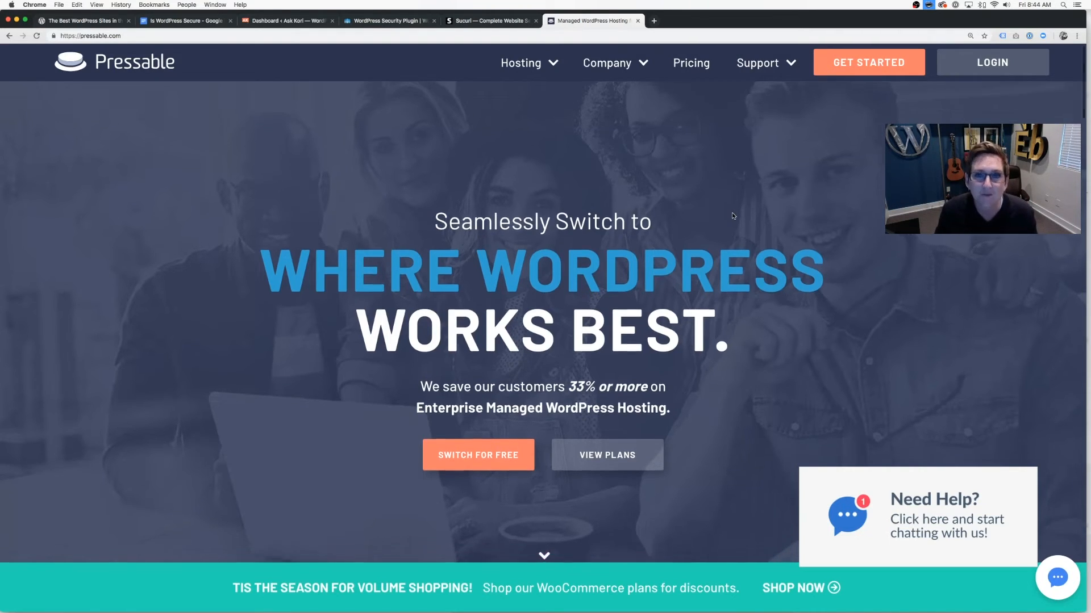
pyautogui.scroll(-3)
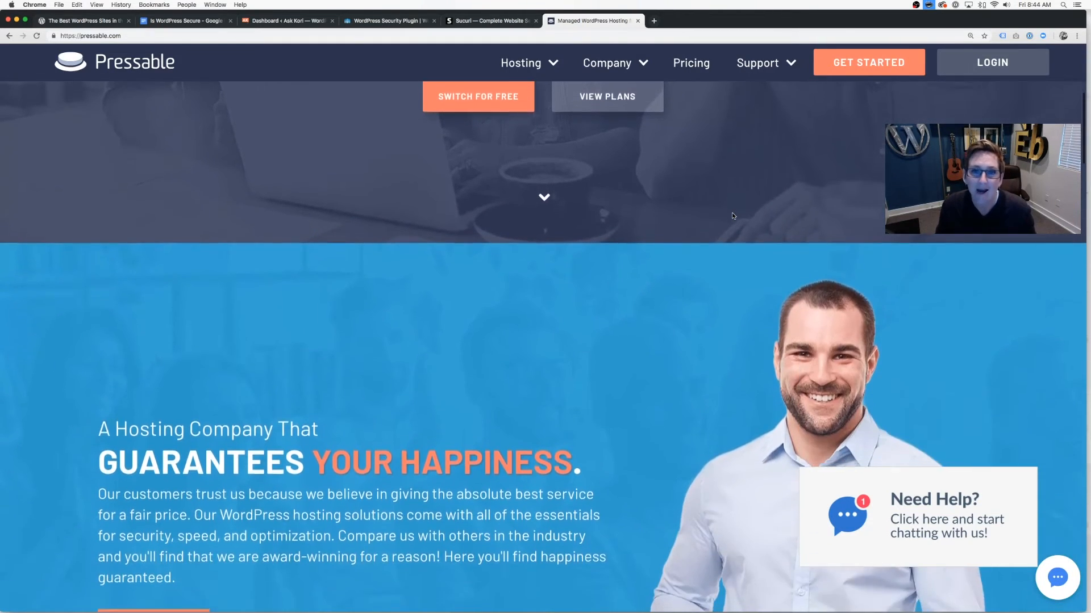
pyautogui.scroll(-3)
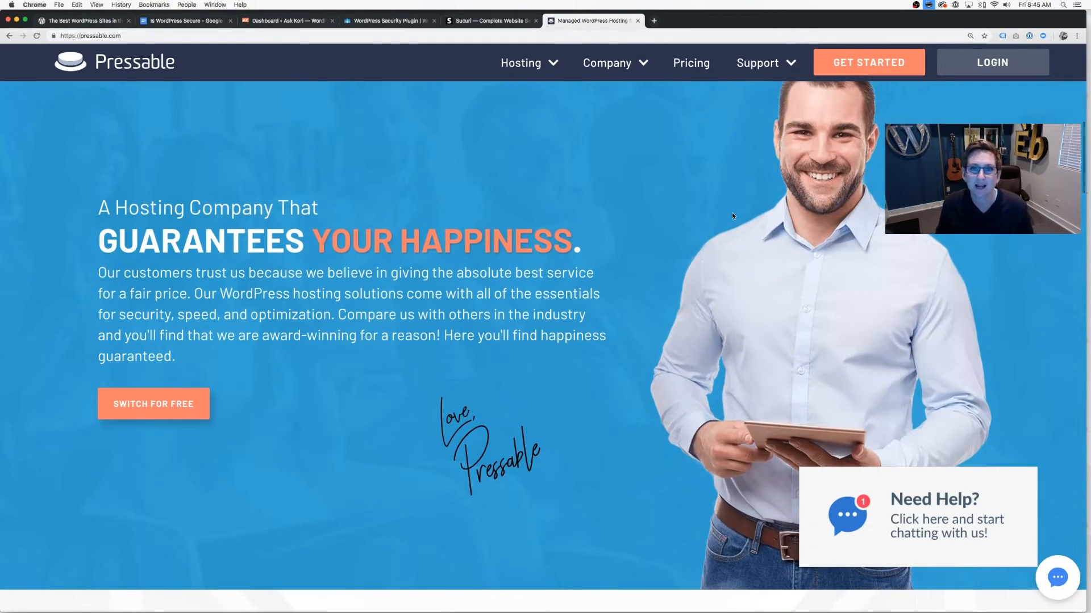
pyautogui.scroll(-3)
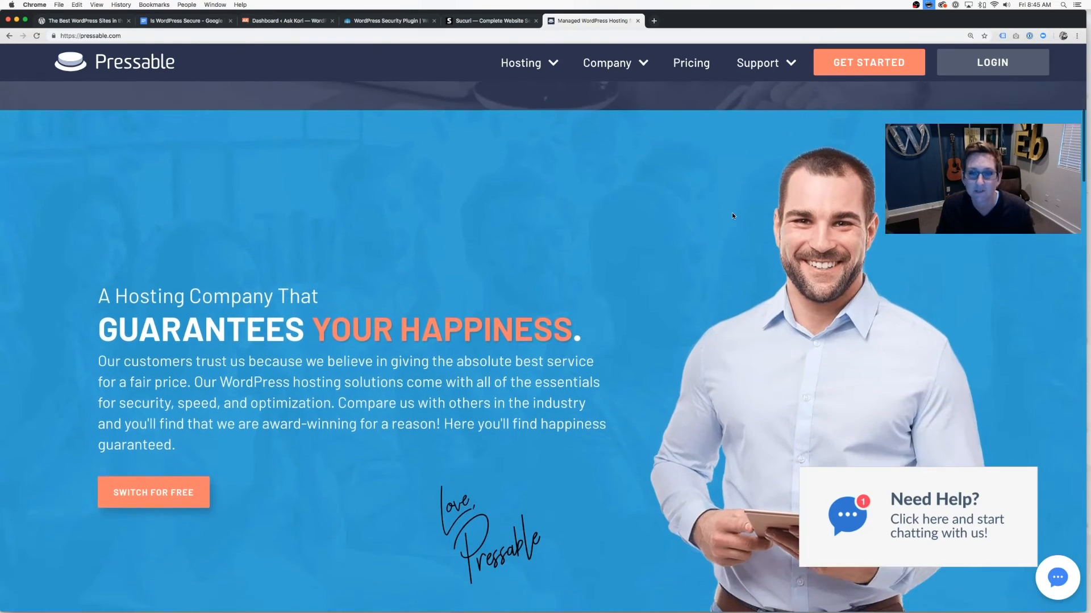
pyautogui.scroll(-3)
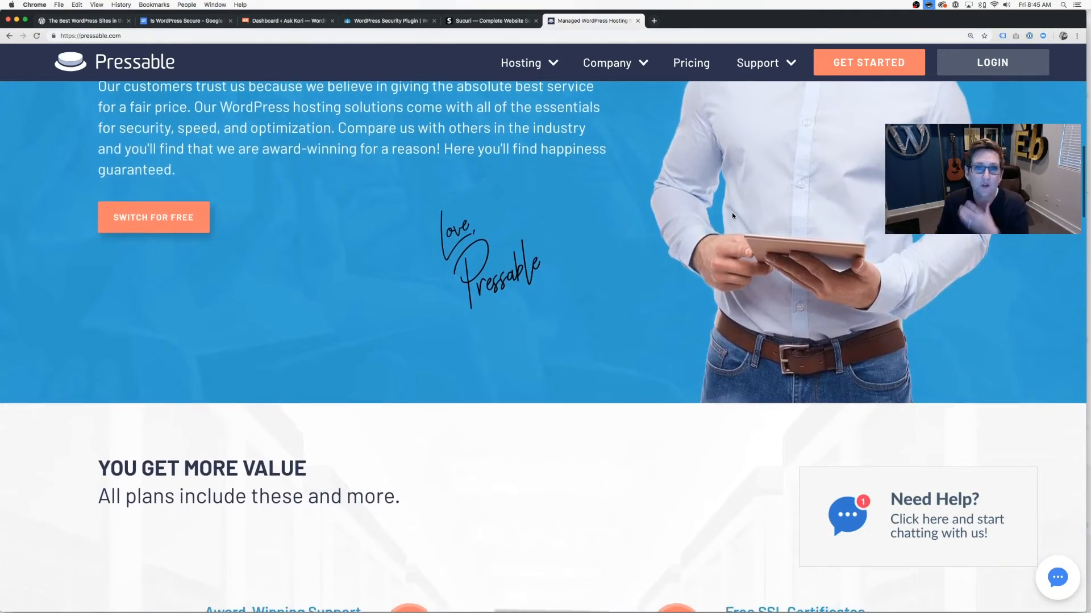
pyautogui.scroll(-3)
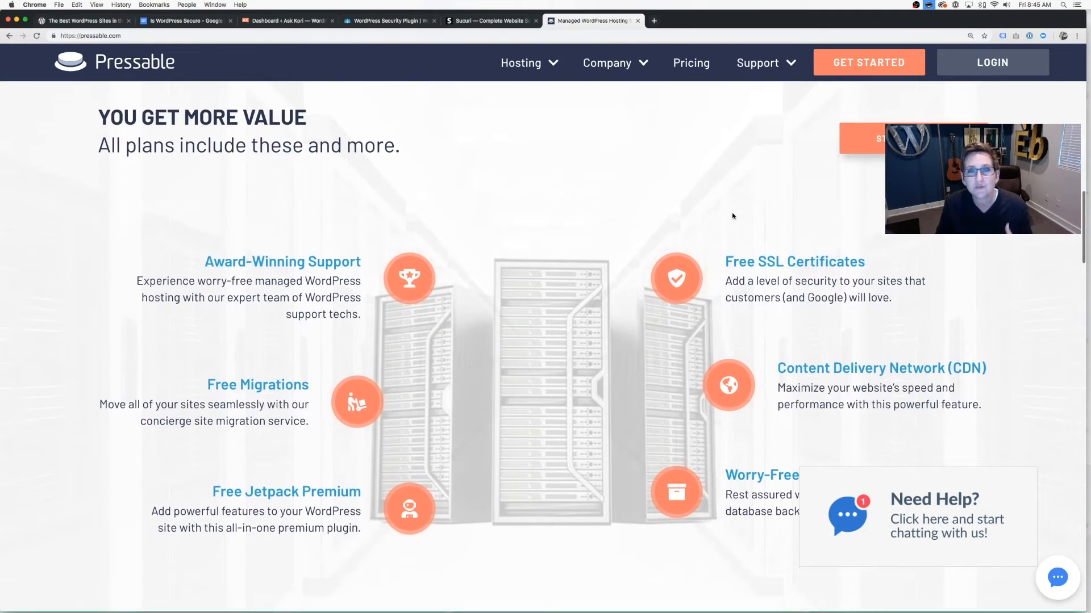
pyautogui.scroll(-3)
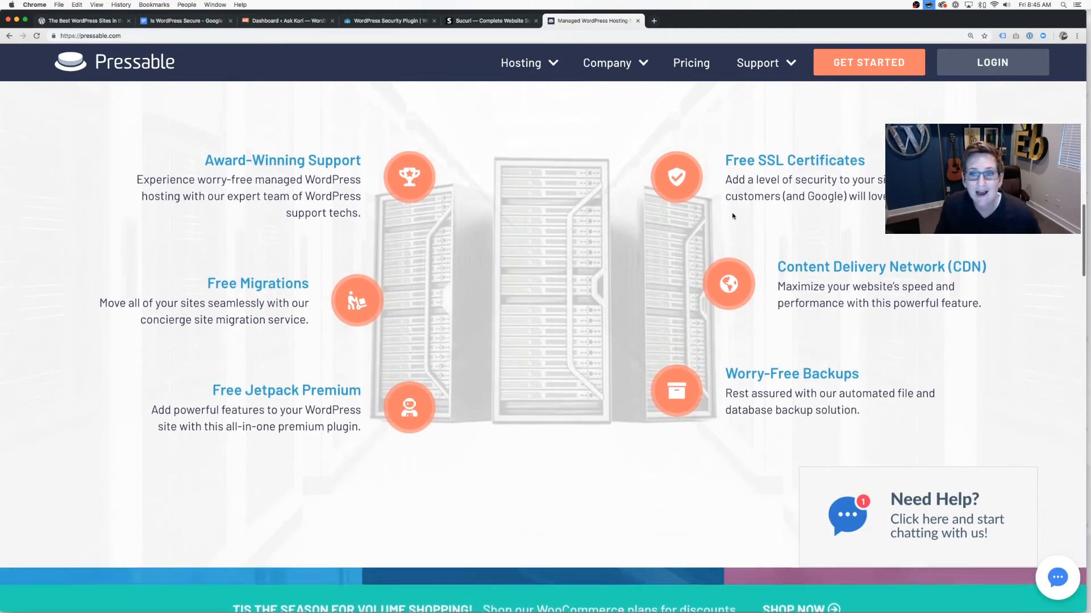
pyautogui.scroll(-3)
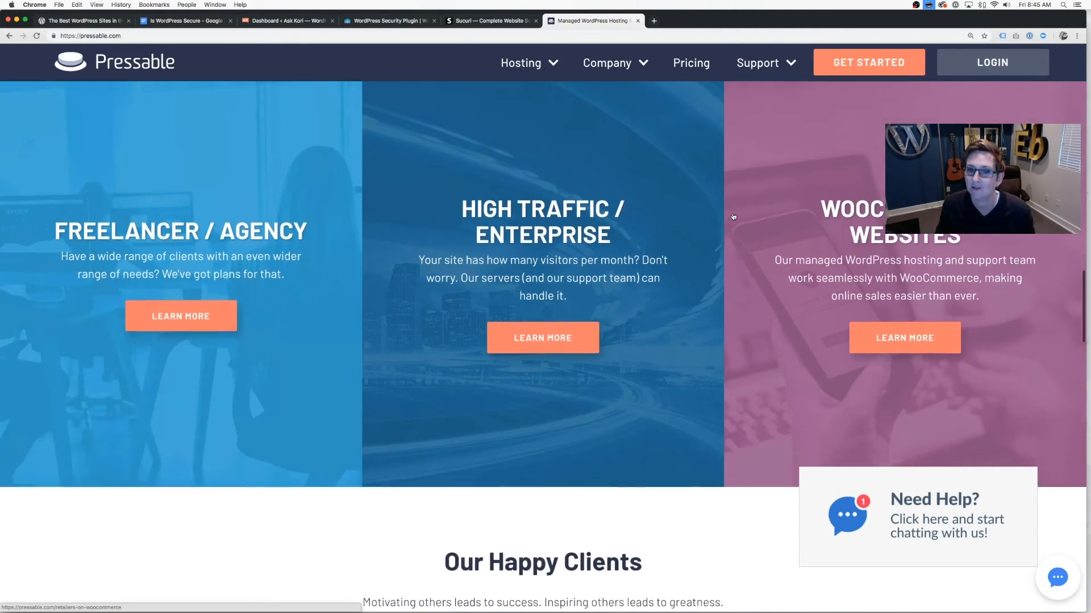
pyautogui.scroll(-3)
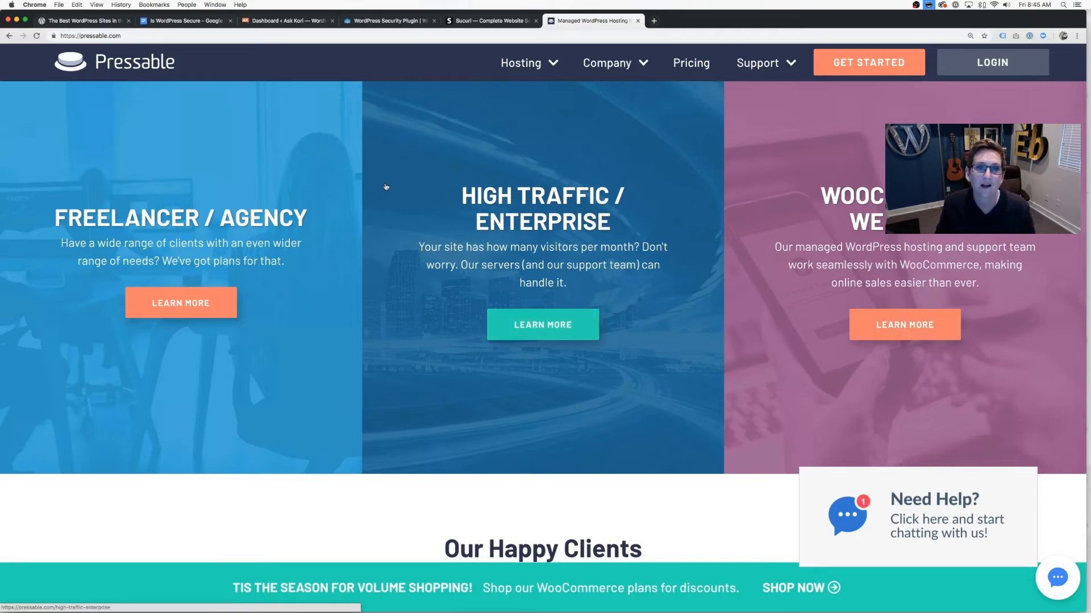